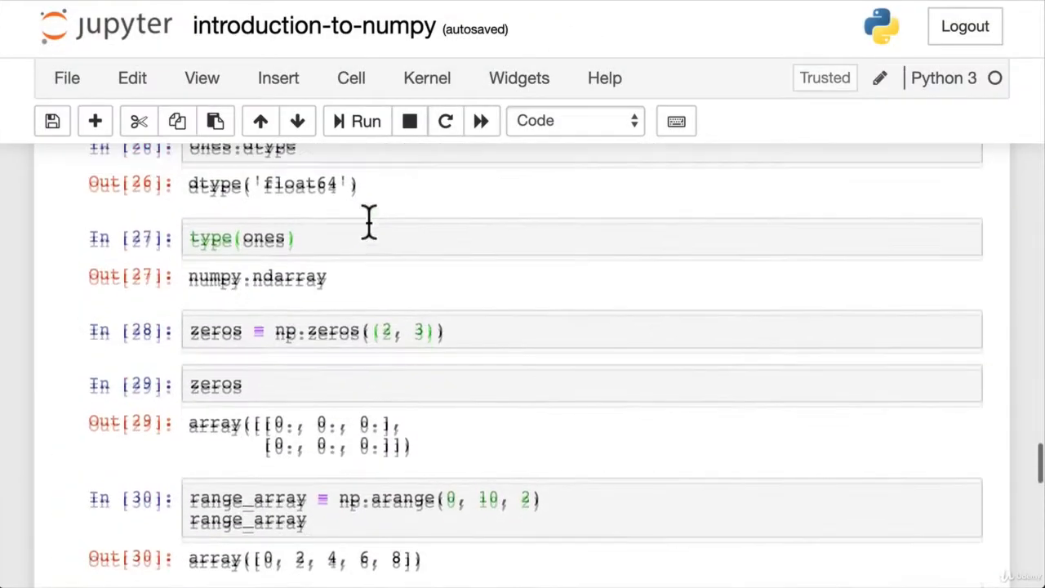
Scroll down through the earlier cells (sample_array, ones, range_array) to reach the random section.
{"action": "scroll", "scroll_direction": "up", "scroll_amount": 3}
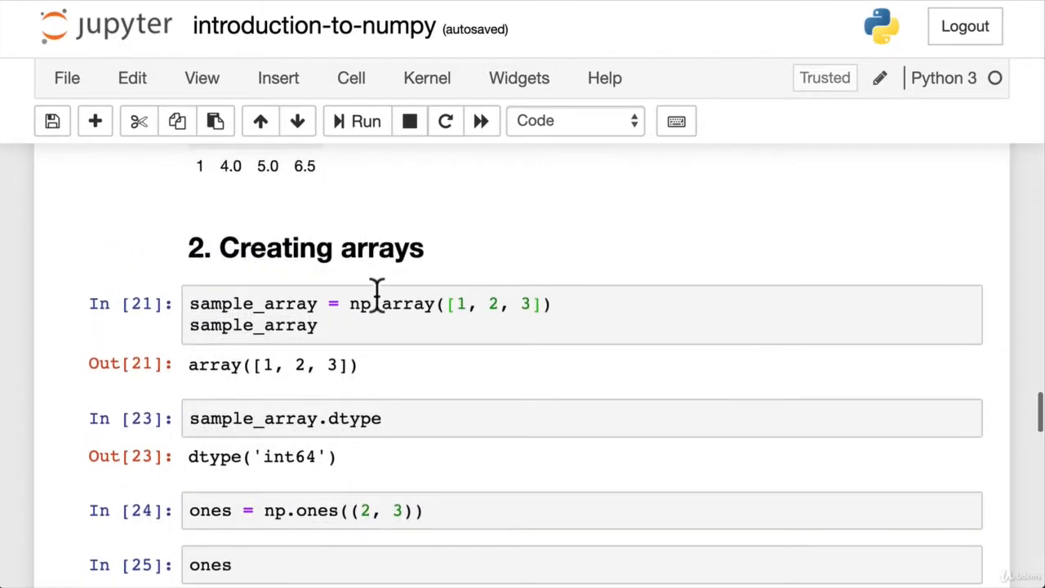
{"action": "left_click", "coordinate": [253, 325]}
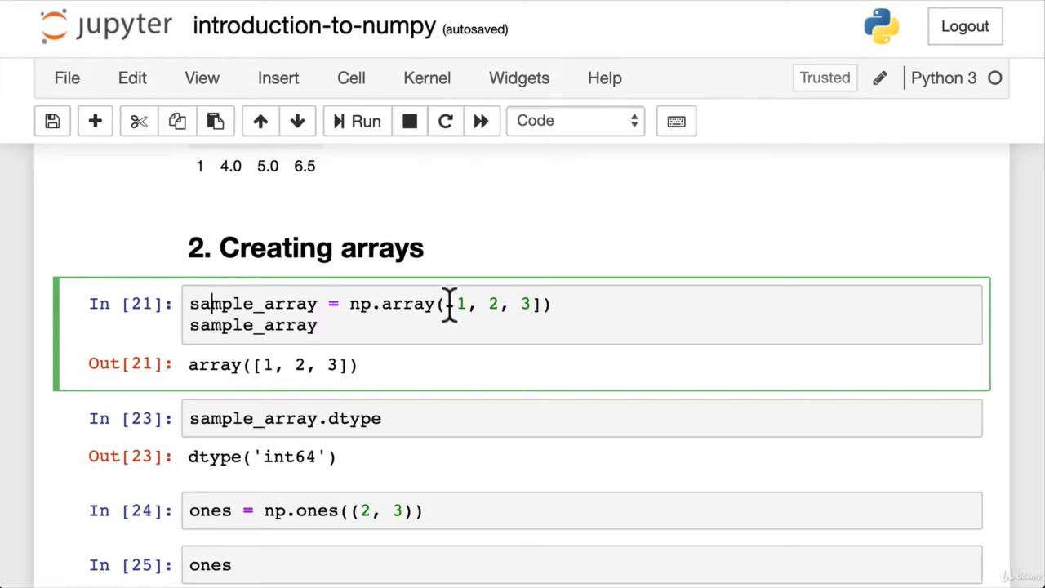
{"action": "scroll", "scroll_direction": "down", "scroll_amount": 3}
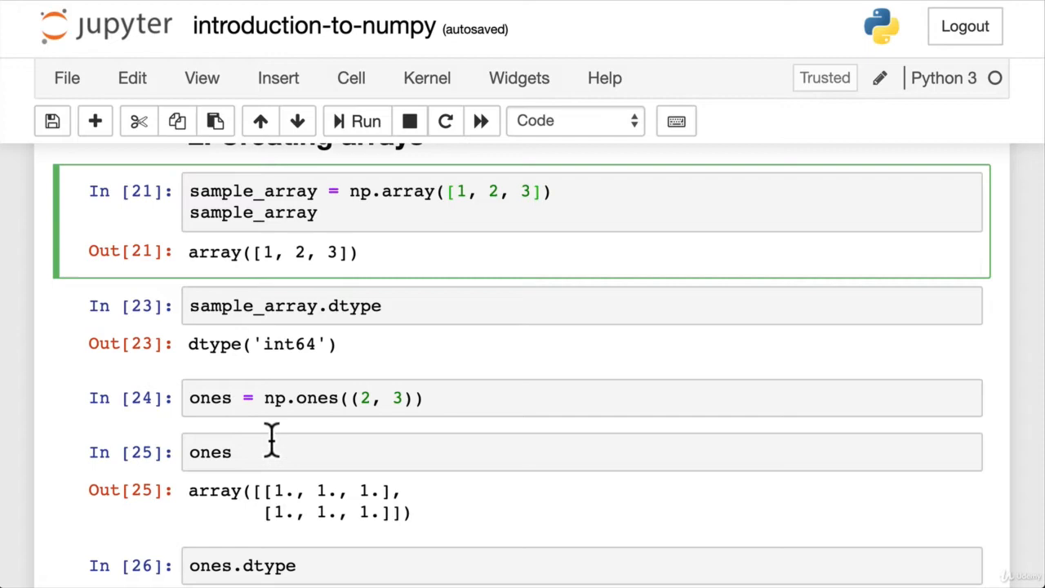
{"action": "left_click", "coordinate": [353, 398]}
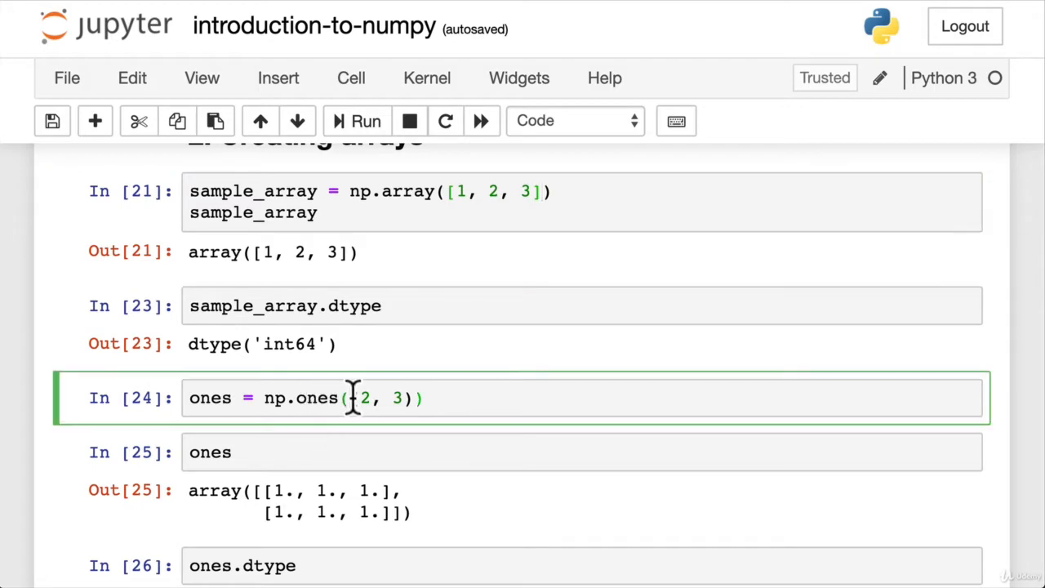
{"action": "scroll", "scroll_direction": "down", "scroll_amount": 3}
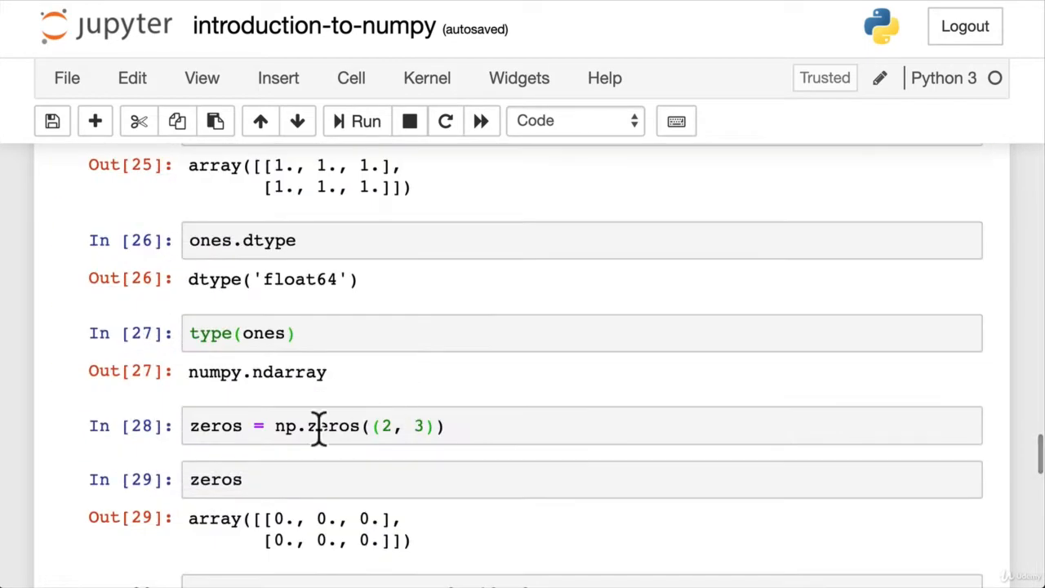
{"action": "scroll", "scroll_direction": "down", "scroll_amount": 3}
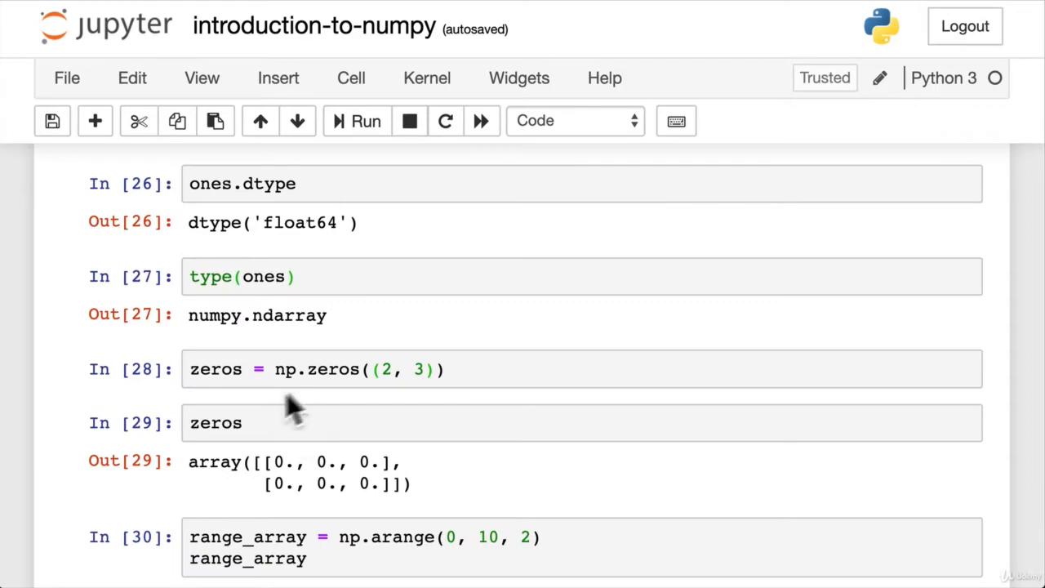
{"action": "scroll", "scroll_direction": "down", "scroll_amount": 3}
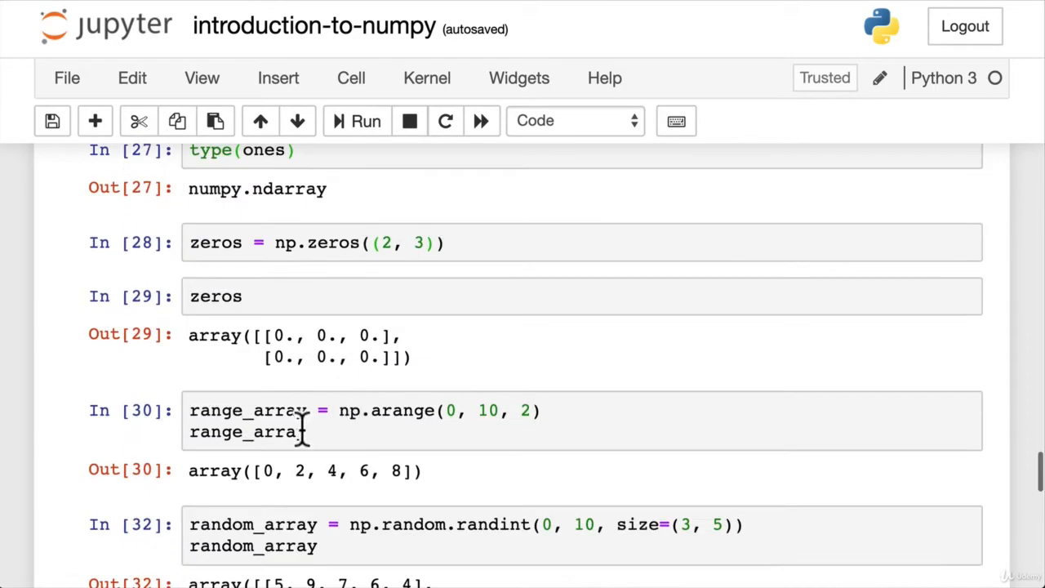
{"action": "left_click", "coordinate": [319, 431]}
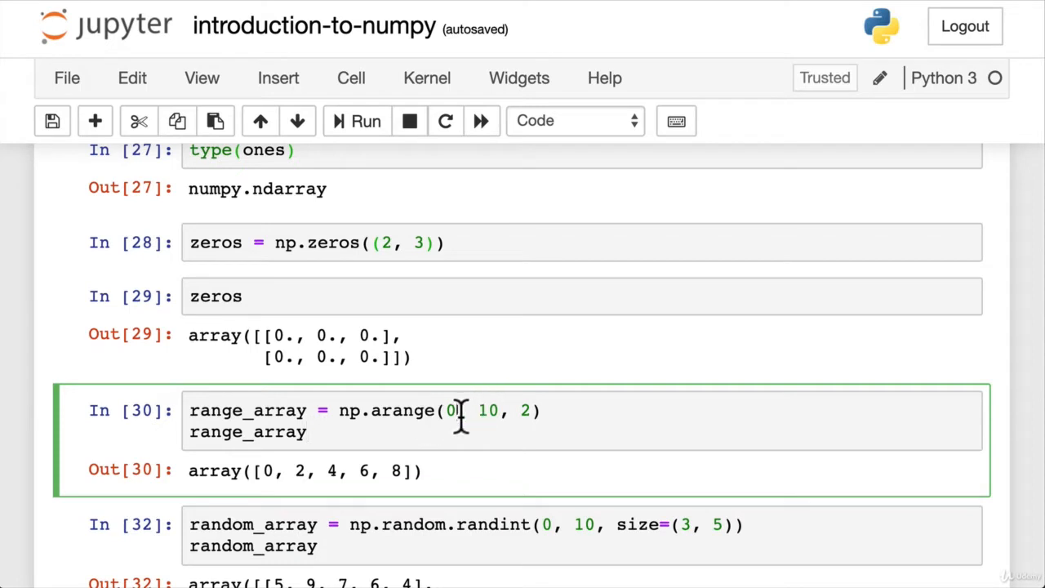
{"action": "mouse_move", "coordinate": [531, 409]}
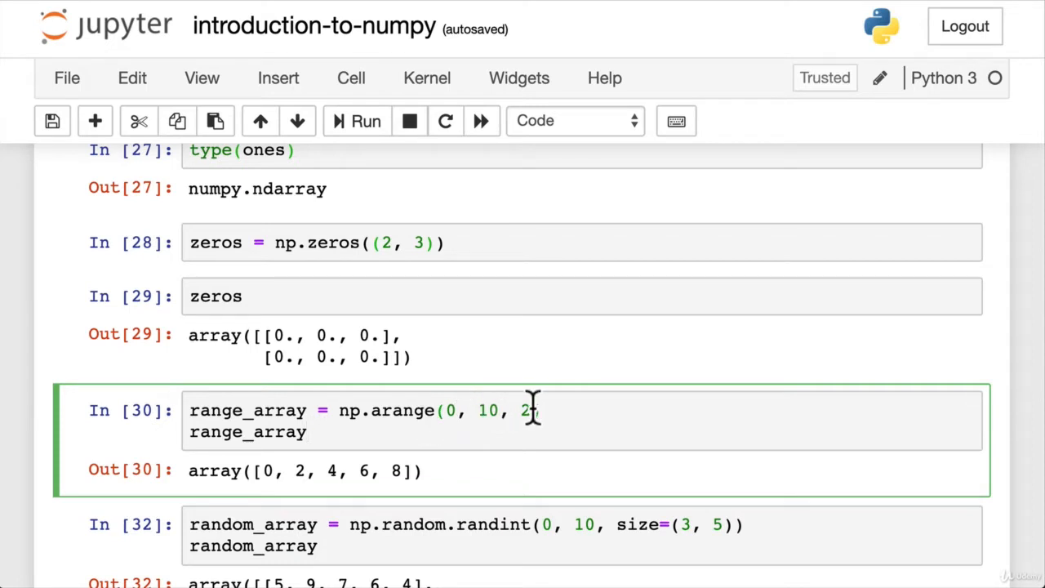
{"action": "scroll", "scroll_direction": "down", "scroll_amount": 3}
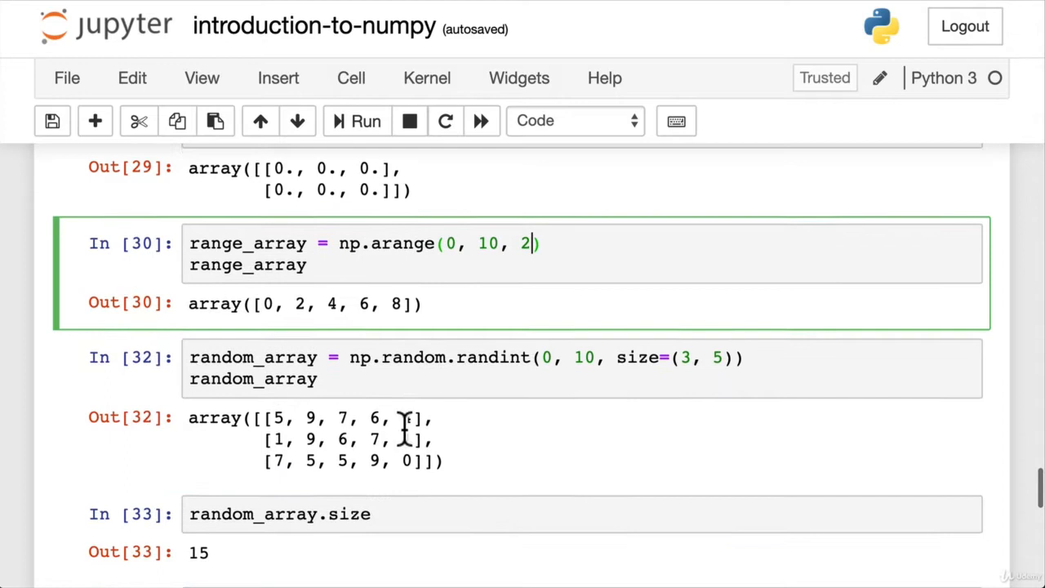
{"action": "mouse_move", "coordinate": [359, 486]}
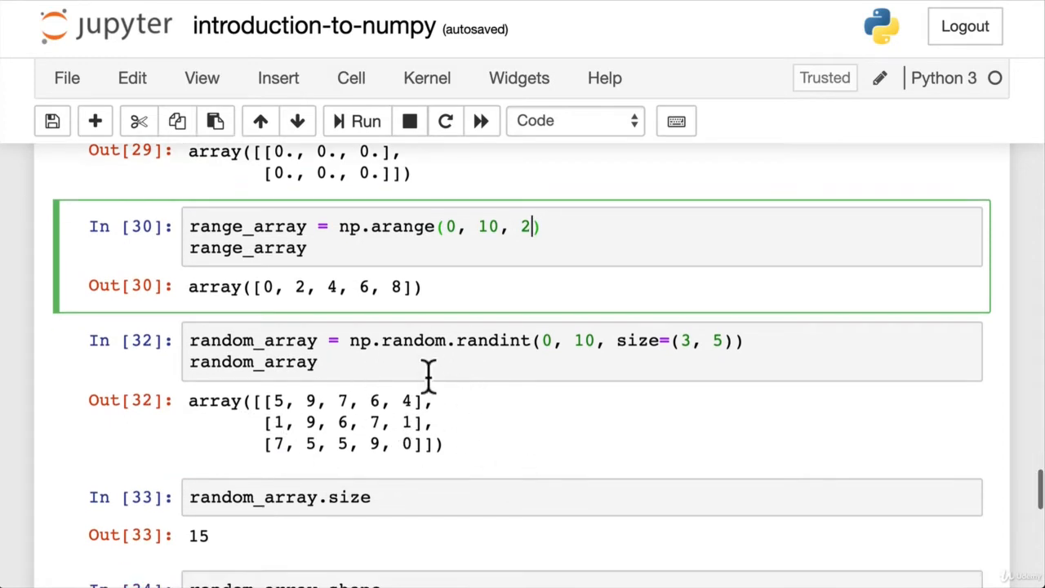
{"action": "mouse_move", "coordinate": [409, 433]}
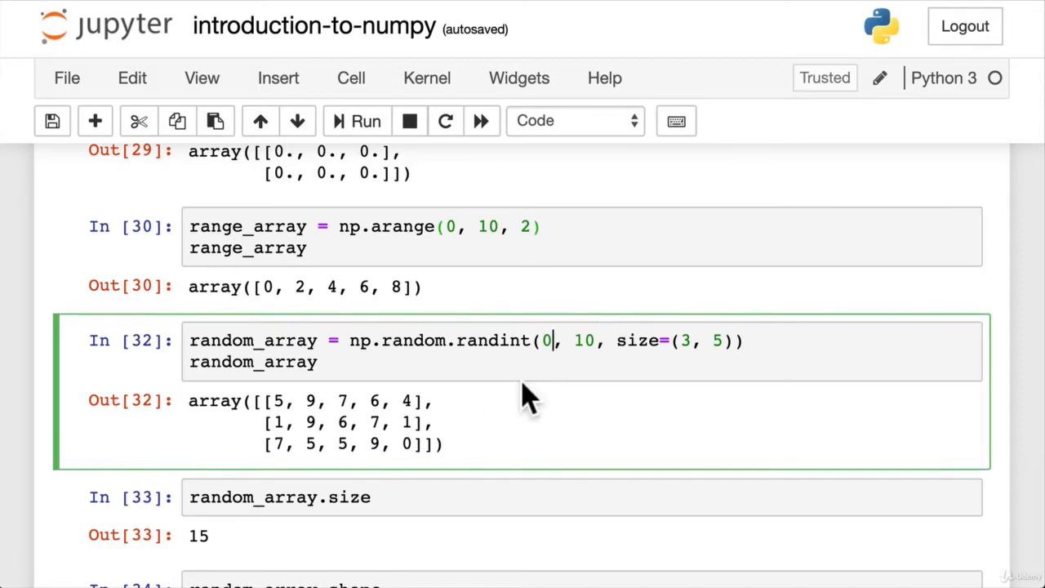
{"action": "scroll", "scroll_direction": "down", "scroll_amount": 3}
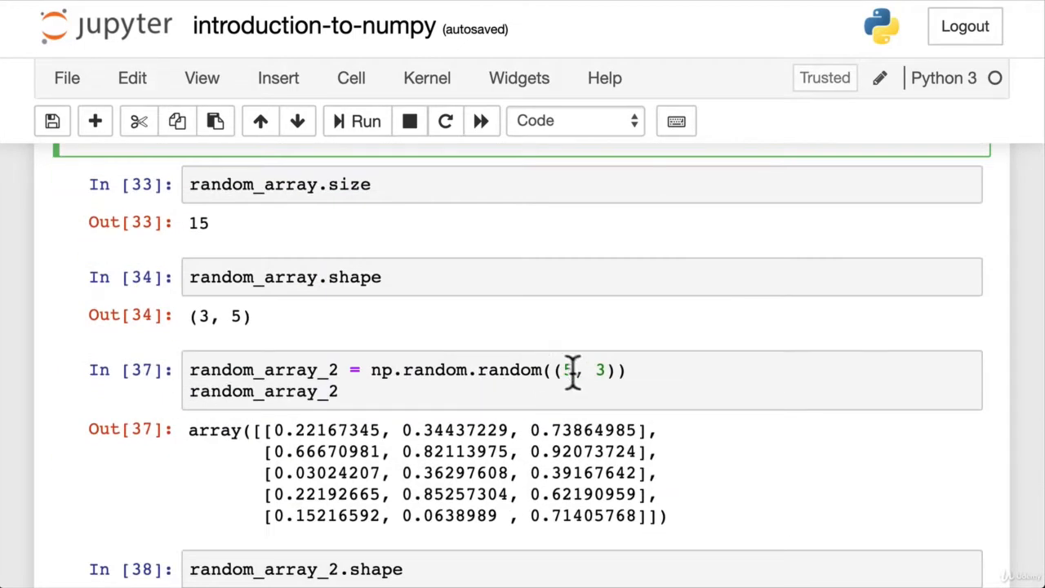
{"action": "mouse_move", "coordinate": [477, 396]}
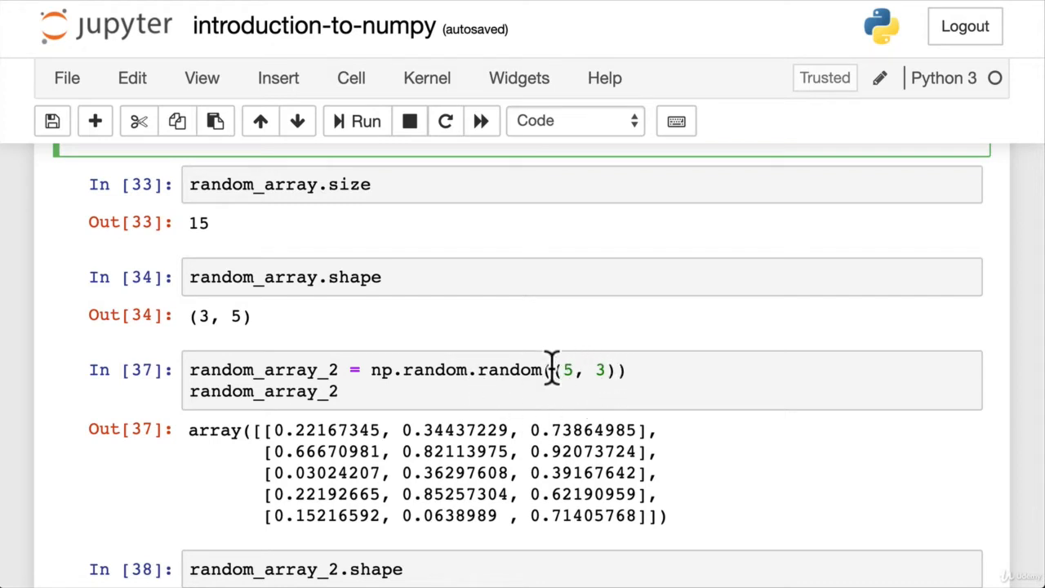
Add the random_array_3 = np.random.rand(5, 3) cell and the Pseudo-random numbers seed cell.
{"action": "left_click", "coordinate": [552, 379]}
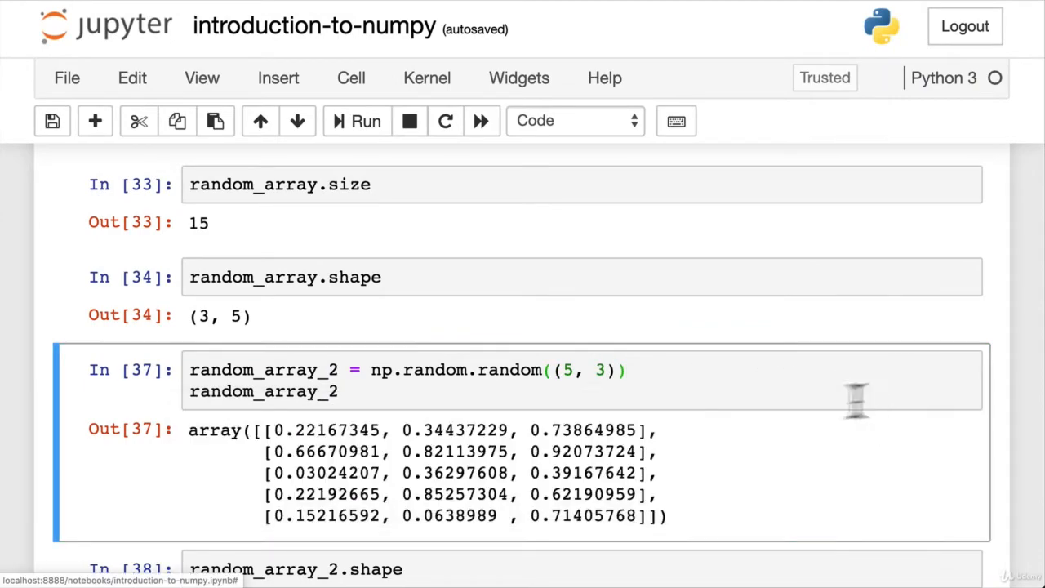
{"action": "mouse_move", "coordinate": [395, 477]}
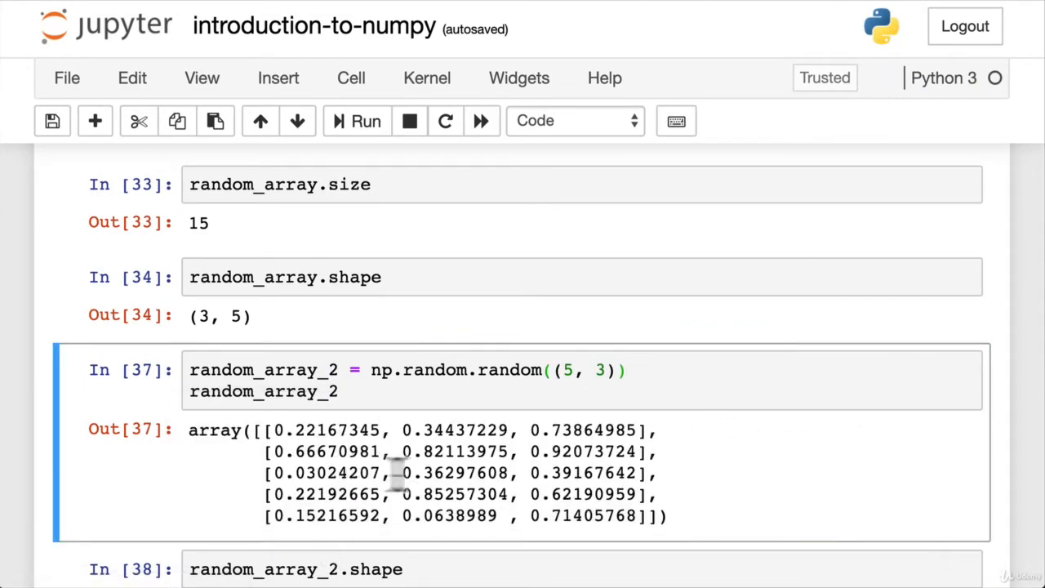
{"action": "scroll", "scroll_direction": "down", "scroll_amount": 3}
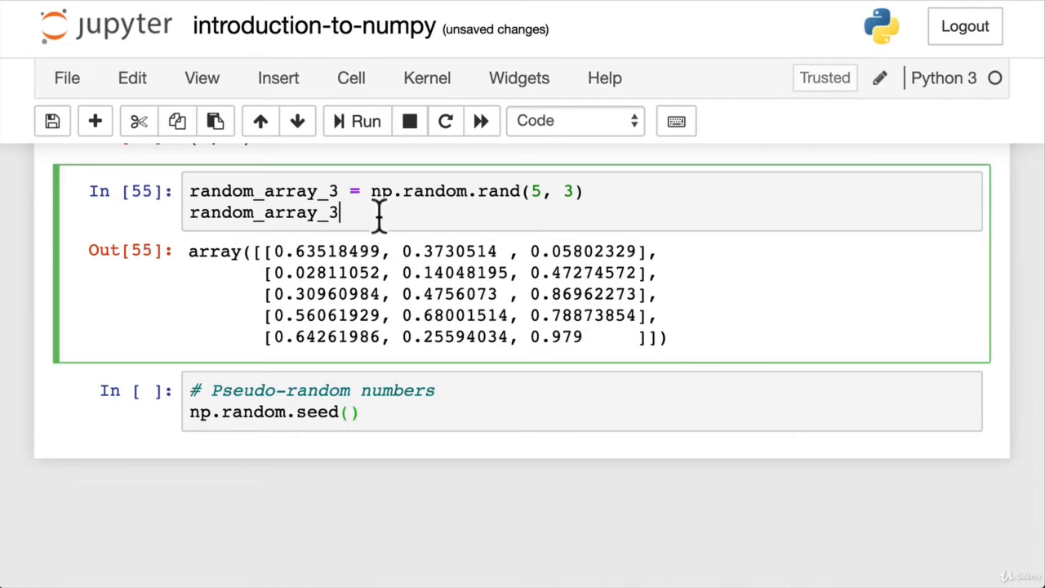
Rerun the random_array_3 cell several times to get a new set of random values each run.
{"action": "left_click", "coordinate": [366, 121]}
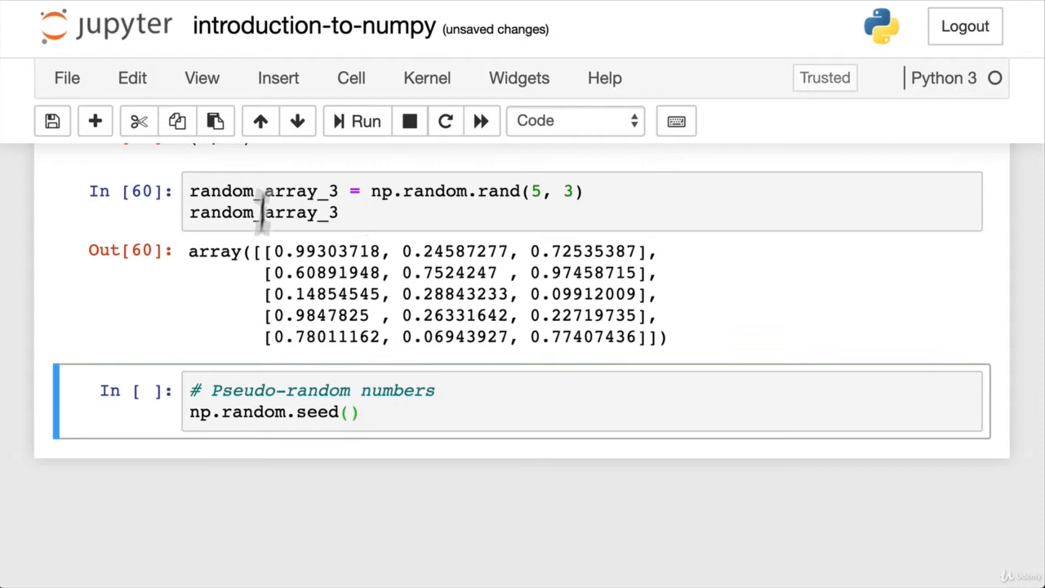
{"action": "left_click", "coordinate": [343, 212]}
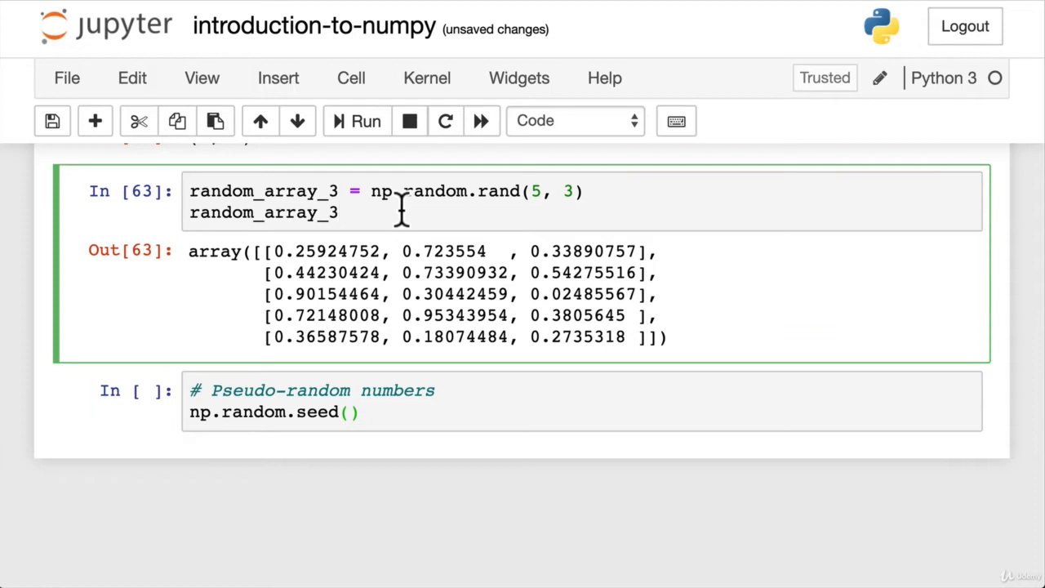
{"action": "left_click", "coordinate": [366, 121]}
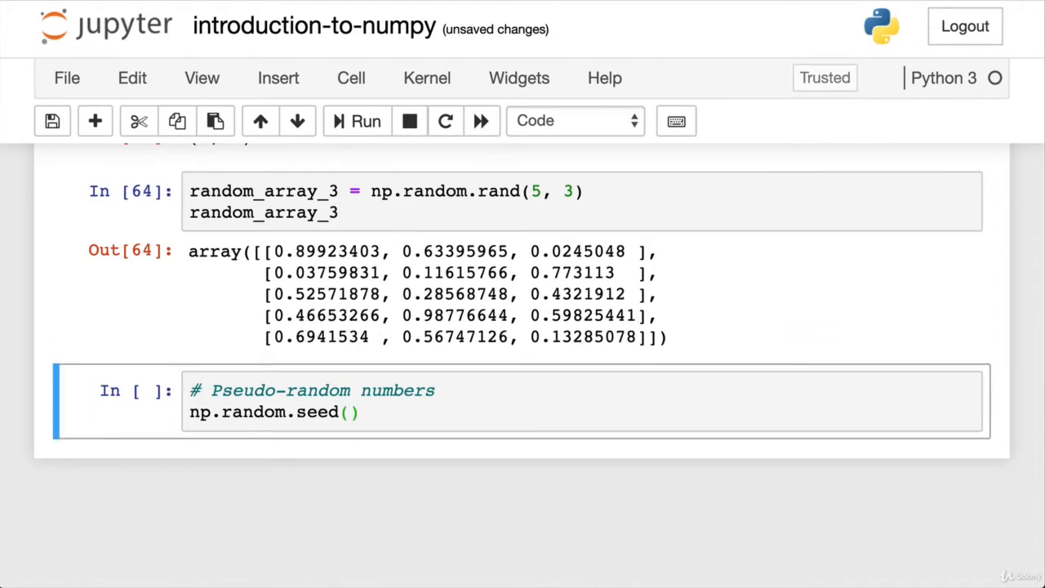
{"action": "left_click", "coordinate": [366, 121]}
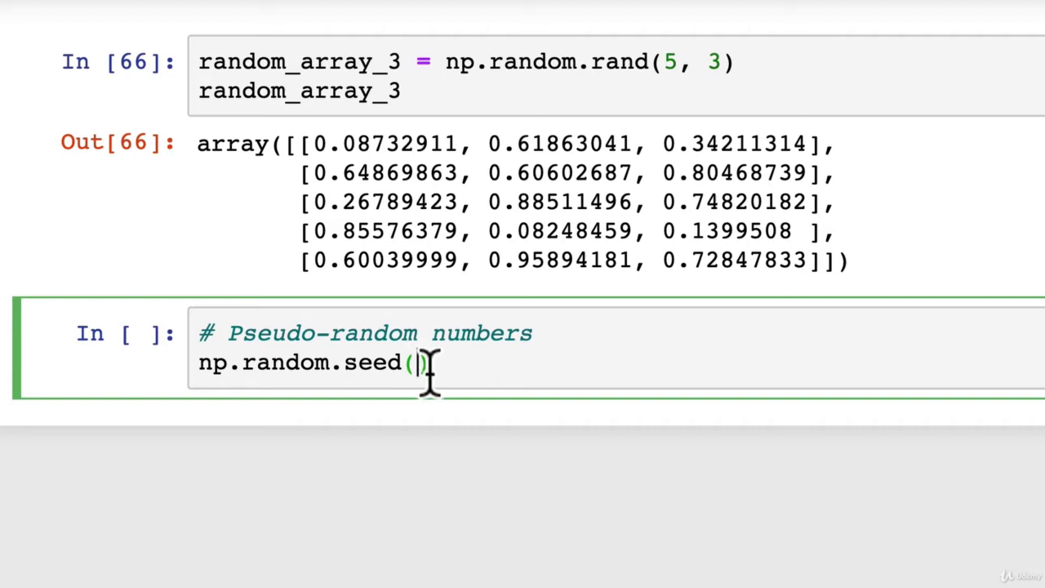
{"action": "mouse_move", "coordinate": [307, 362]}
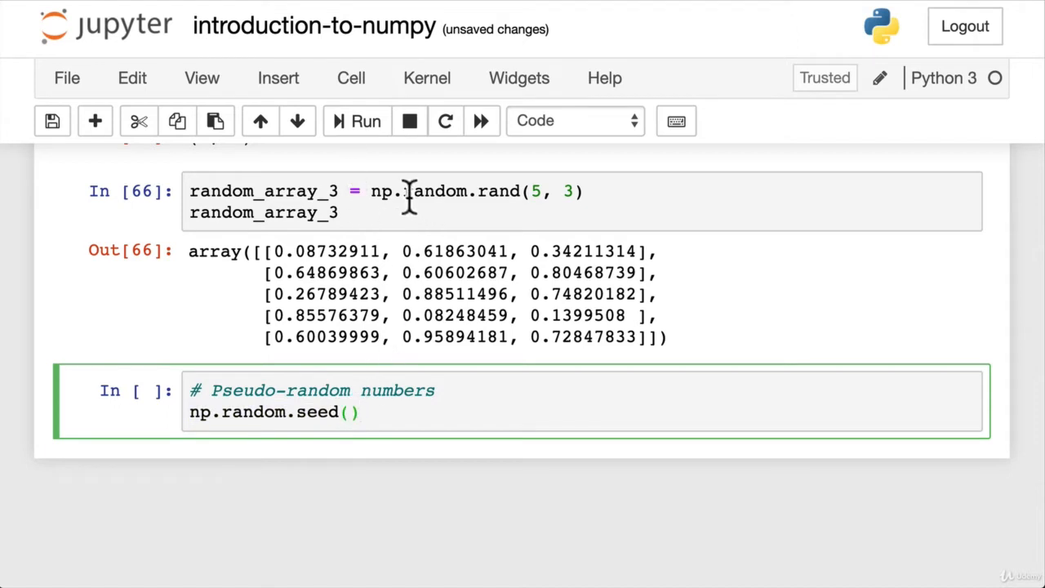
Write random_array_4 = np.random.randint(10, size=(5, 3)) under the commented seed line and display it.
{"action": "double_click", "coordinate": [436, 191]}
{"action": "type", "text": "#"}
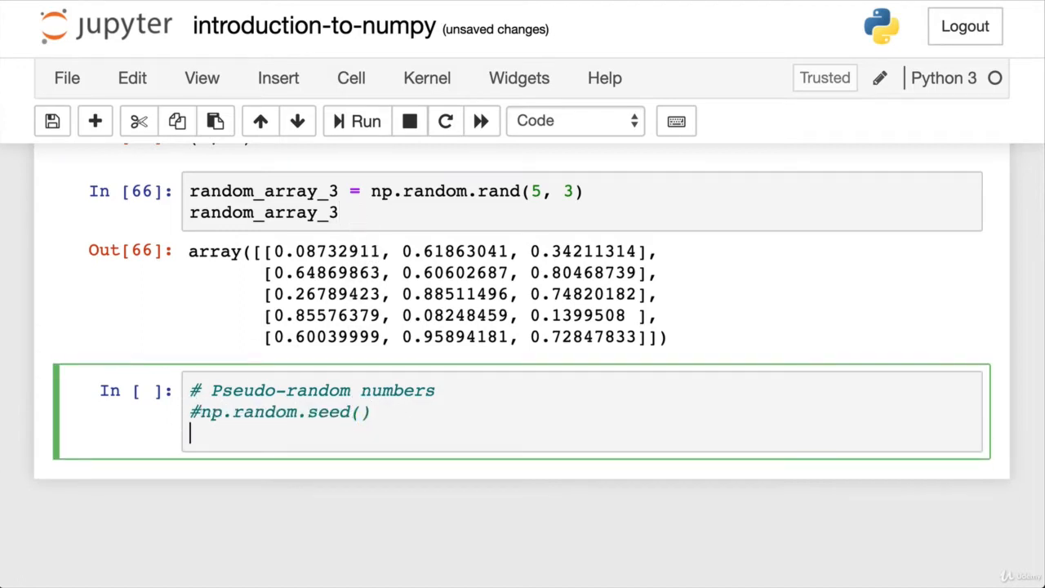
{"action": "type", "text": "random_array"}
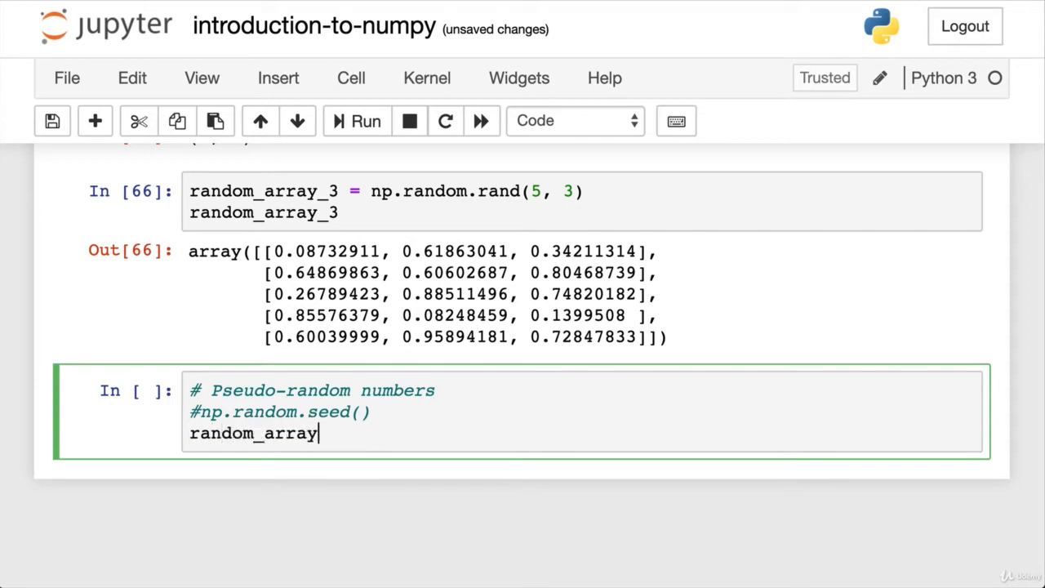
{"action": "type", "text": "_4"}
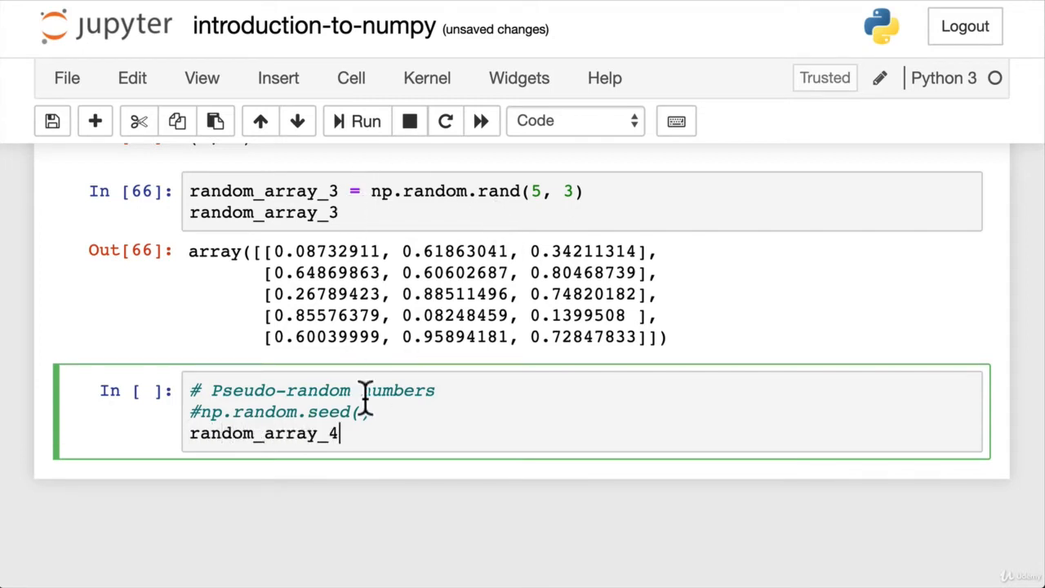
{"action": "type", "text": "= np.random.randint("}
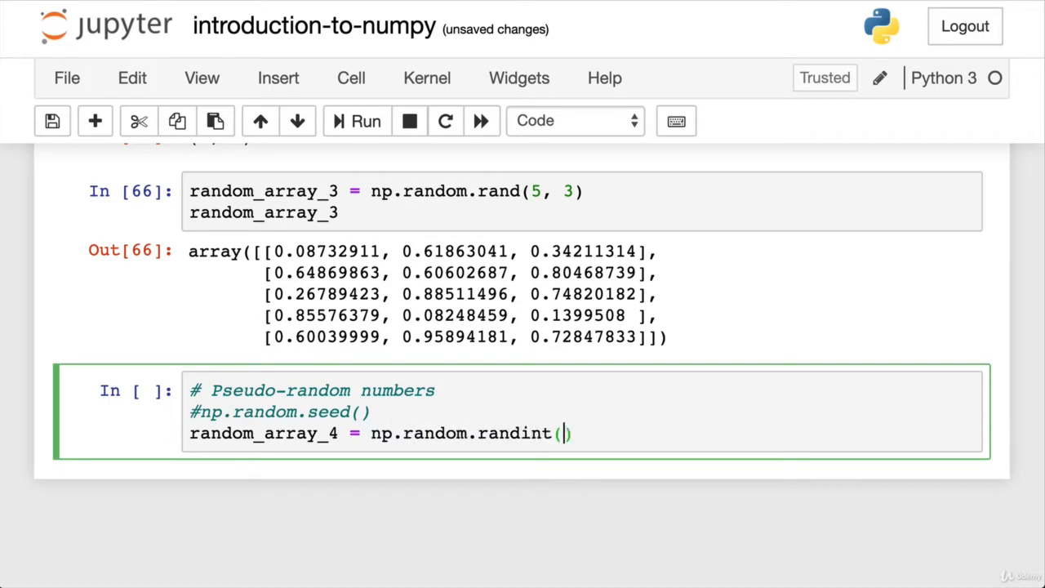
{"action": "type", "text": "10,"}
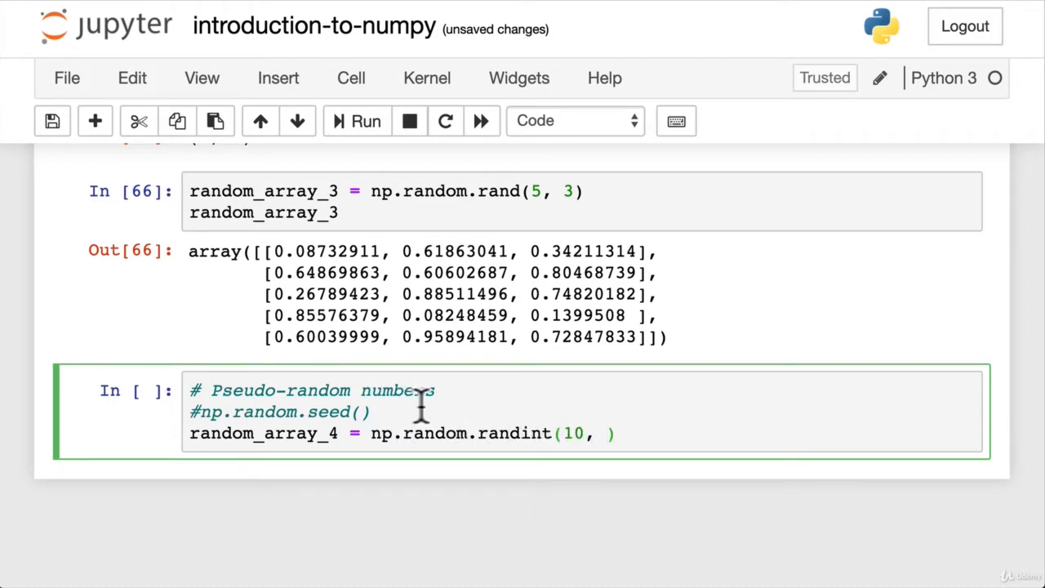
{"action": "type", "text": "size=(5,"}
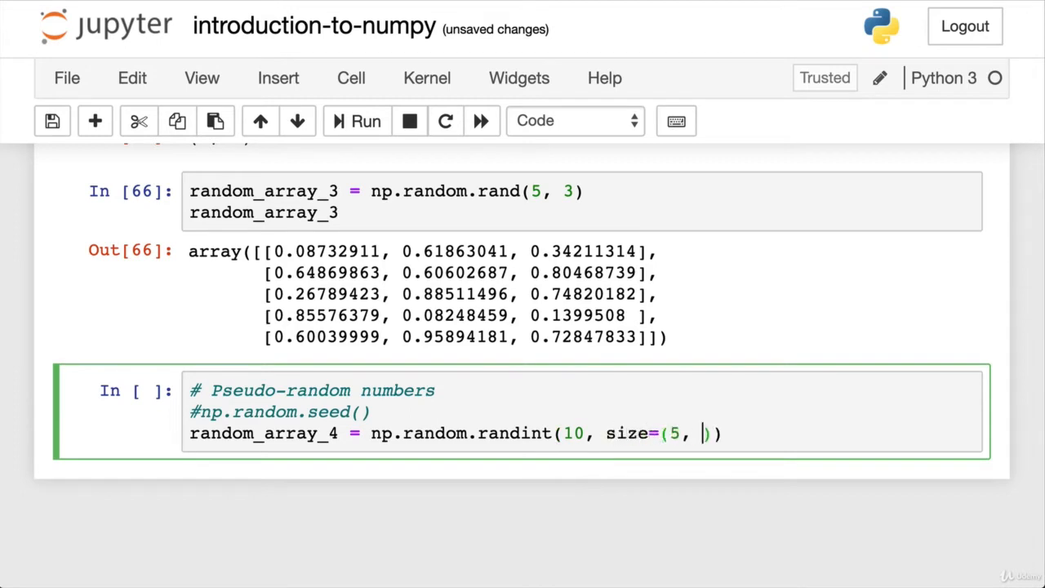
{"action": "type", "text": "3"}
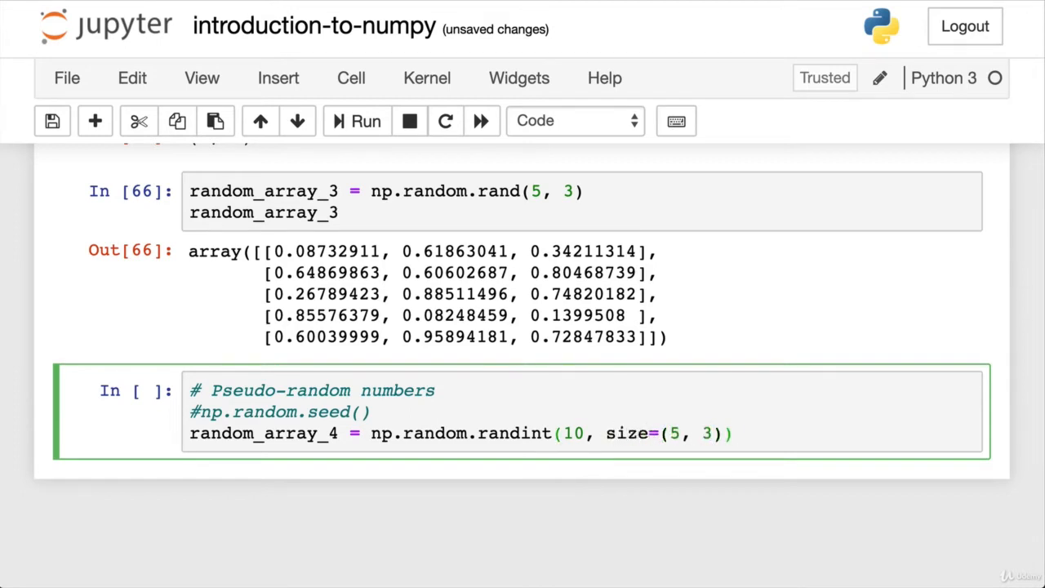
{"action": "type", "text": "random_array_4"}
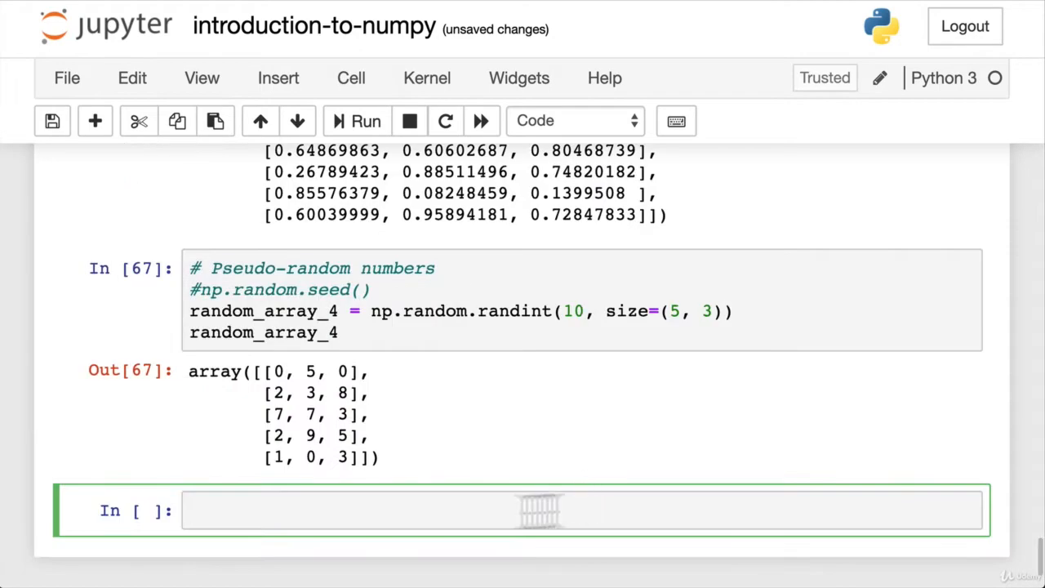
Check random_array_4.shape returns (5, 3).
{"action": "scroll", "scroll_direction": "down", "scroll_amount": 3}
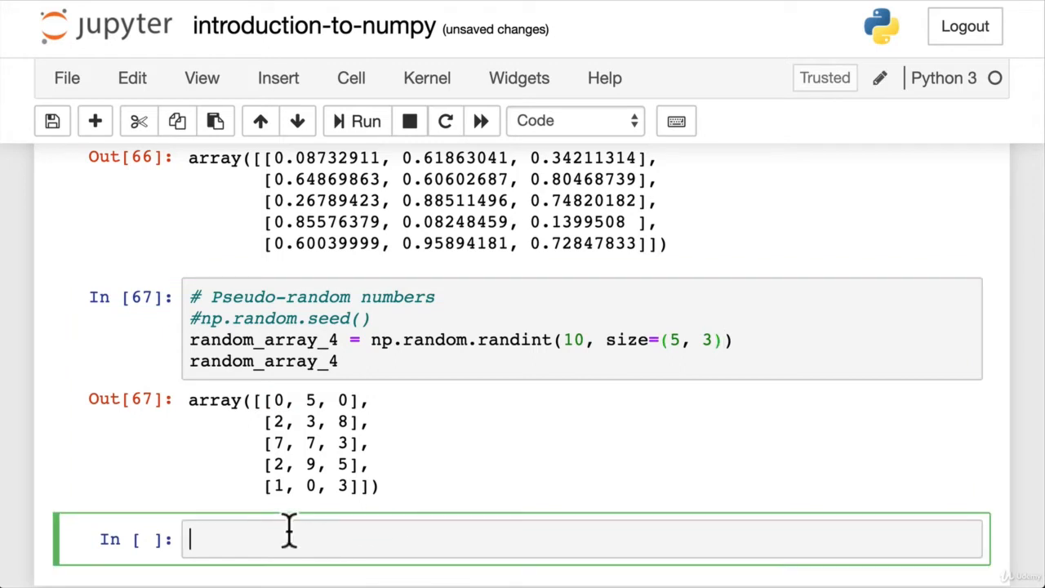
{"action": "type", "text": "random_array_4.shape"}
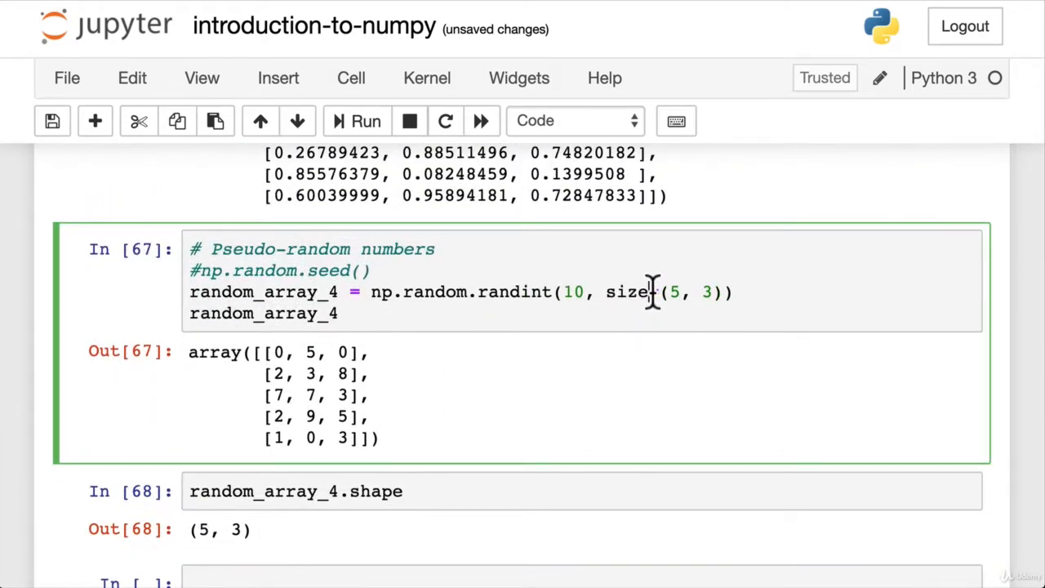
{"action": "mouse_move", "coordinate": [525, 297]}
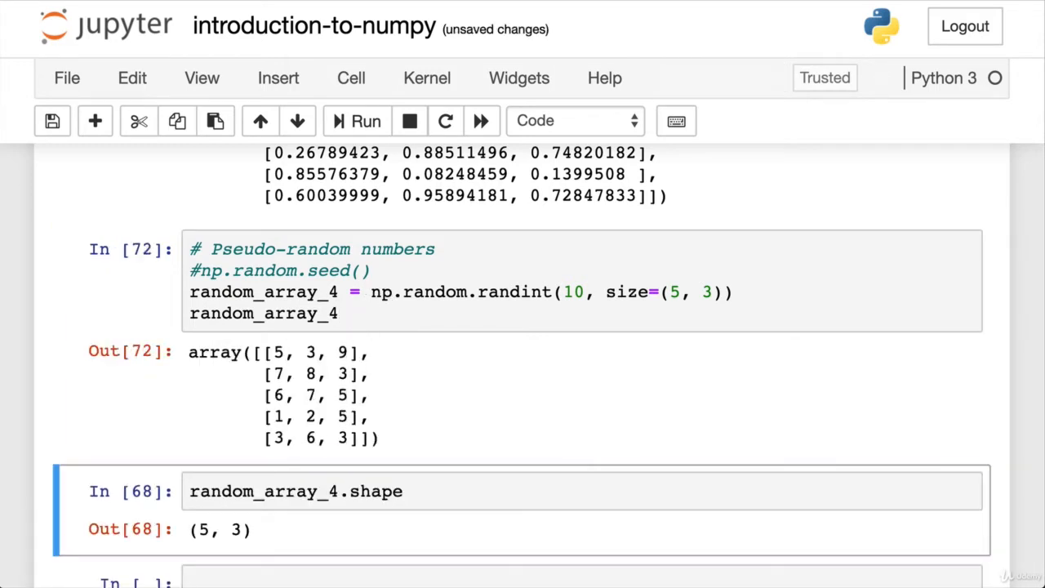
Rerun the random_array_4 cell for a fresh set of random integers.
{"action": "left_click", "coordinate": [366, 120]}
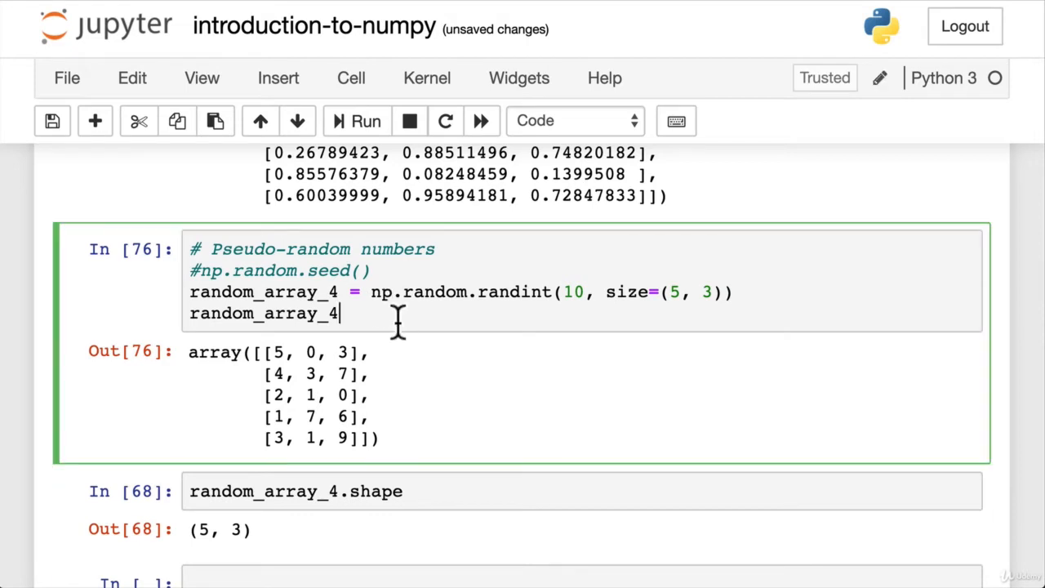
{"action": "mouse_move", "coordinate": [408, 318]}
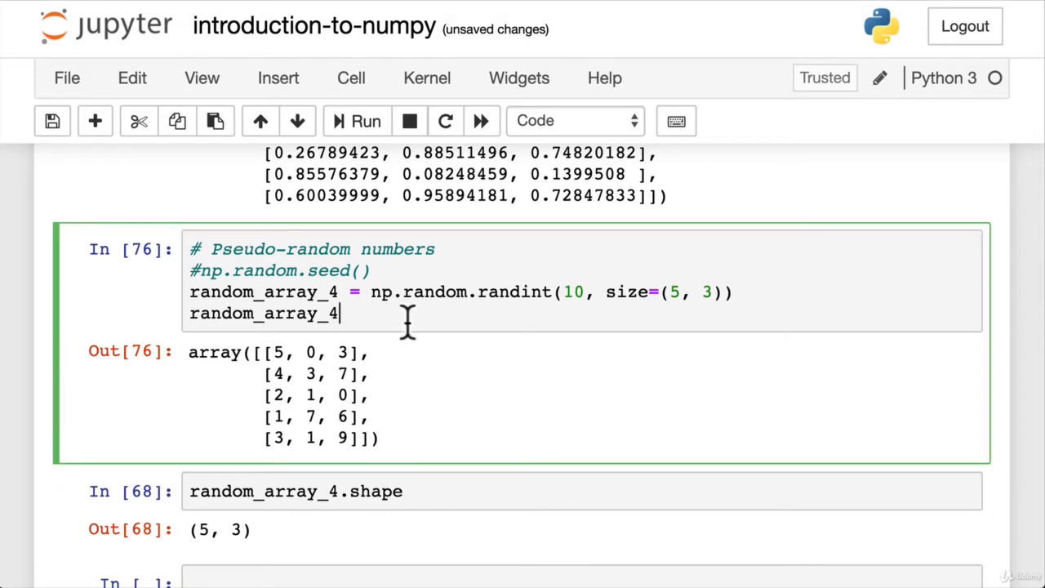
{"action": "mouse_move", "coordinate": [418, 318]}
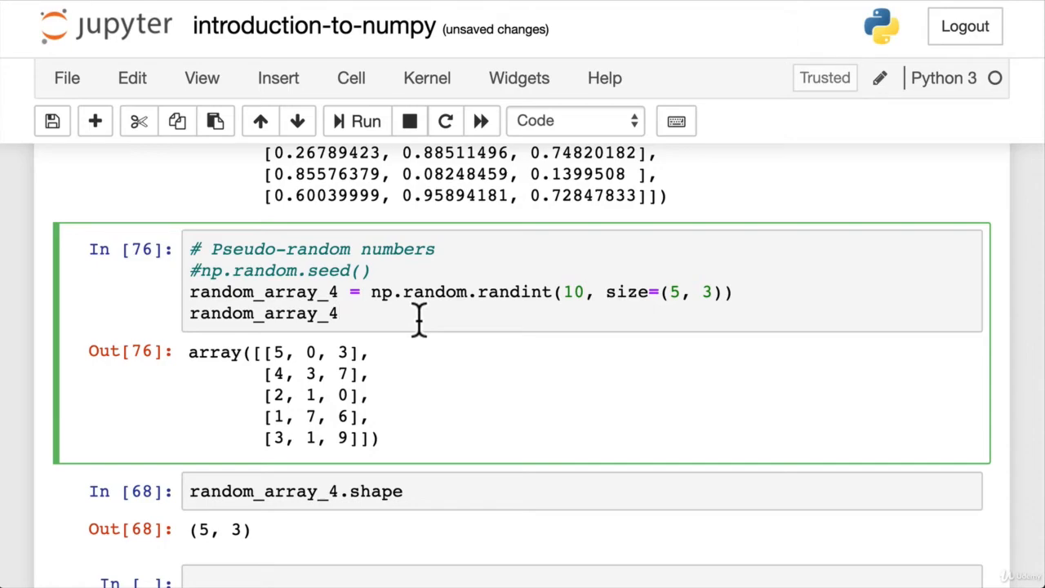
{"action": "mouse_move", "coordinate": [388, 325]}
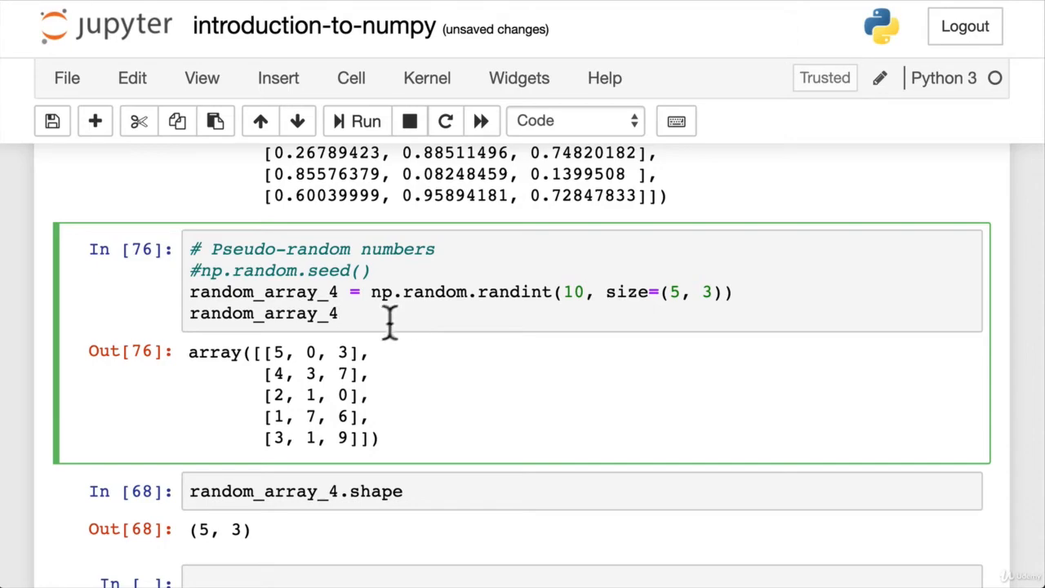
{"action": "scroll", "scroll_direction": "down", "scroll_amount": 3}
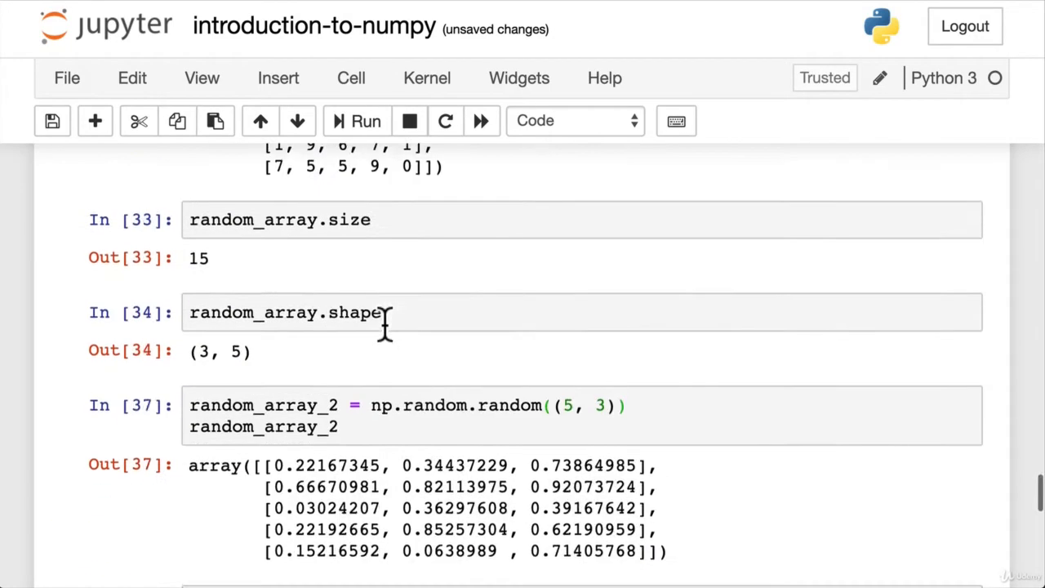
{"action": "scroll", "scroll_direction": "down", "scroll_amount": 3}
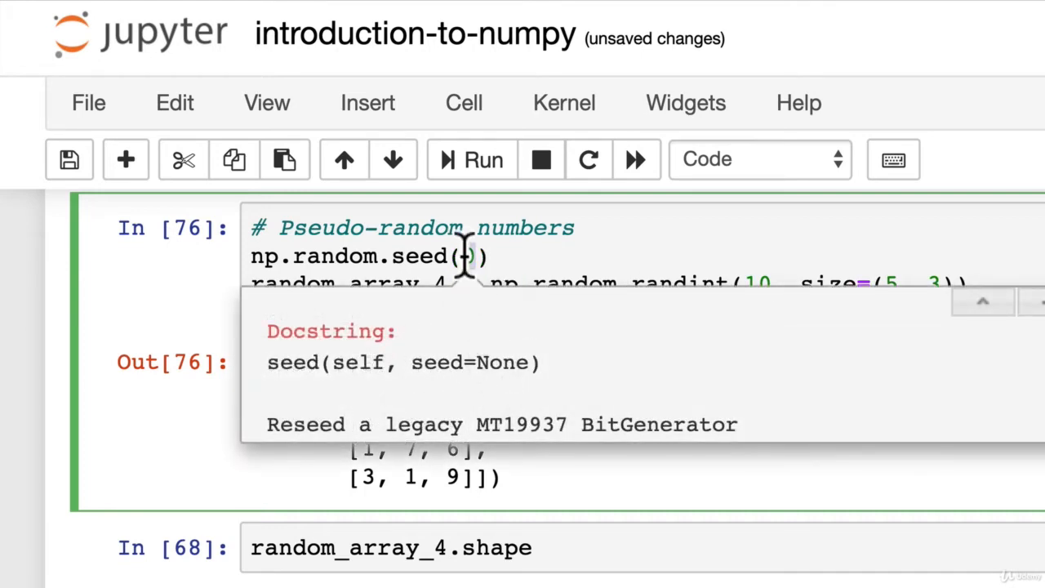
Activate the seed line as np.random.seed(seed=0) and run the random_array_4 cell.
{"action": "type", "text": "0"}
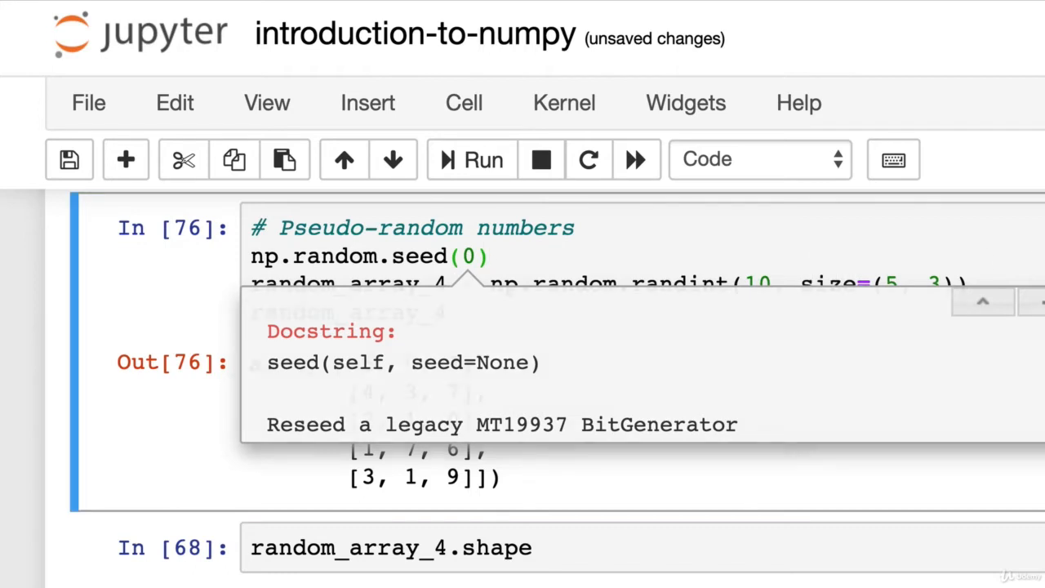
{"action": "type", "text": "s"}
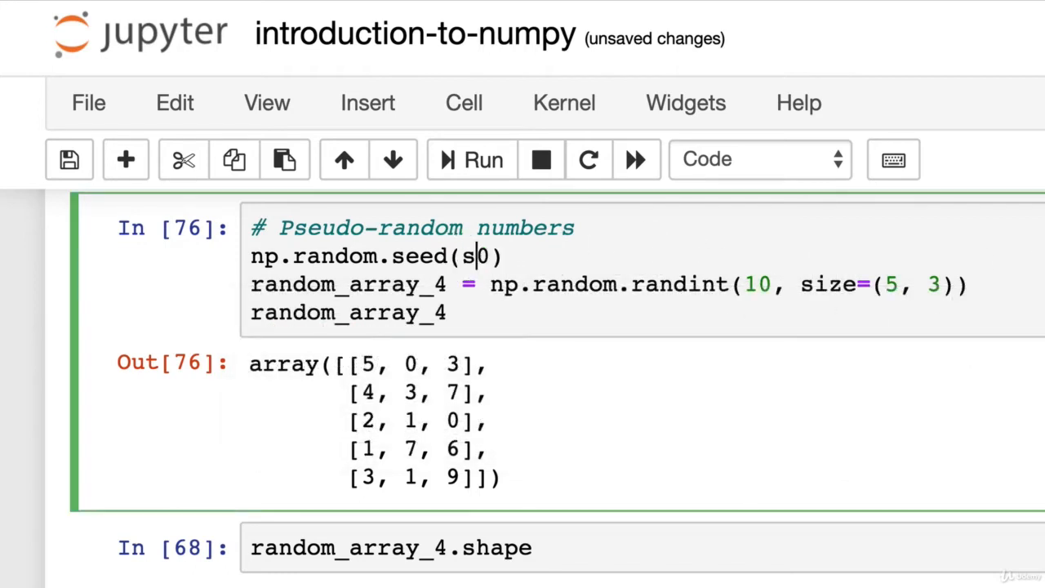
{"action": "type", "text": "eed="}
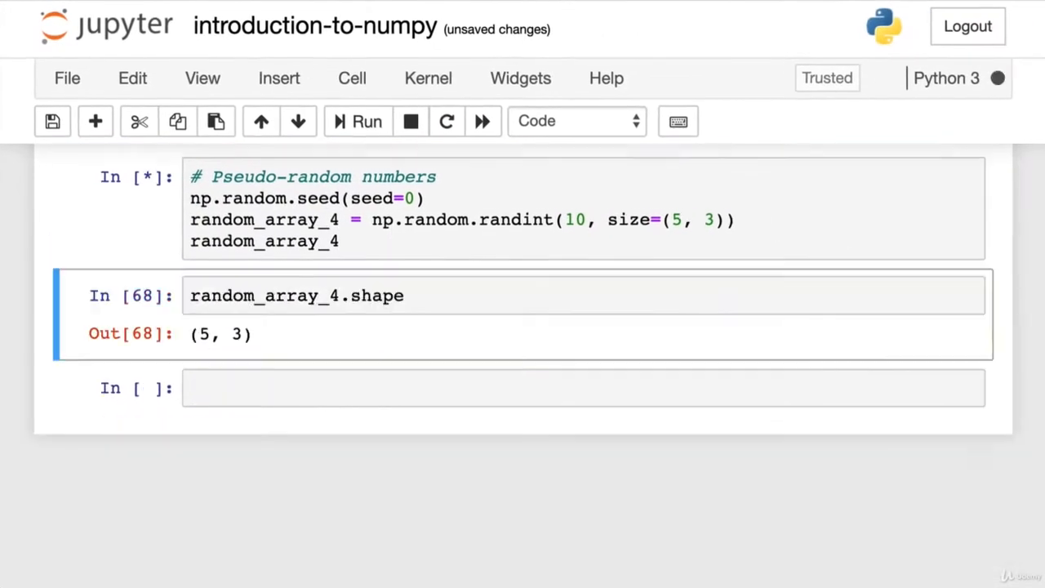
Rerun the seeded cell to confirm identical output, then try seed 42 and seed 99999.
{"action": "left_click", "coordinate": [356, 121]}
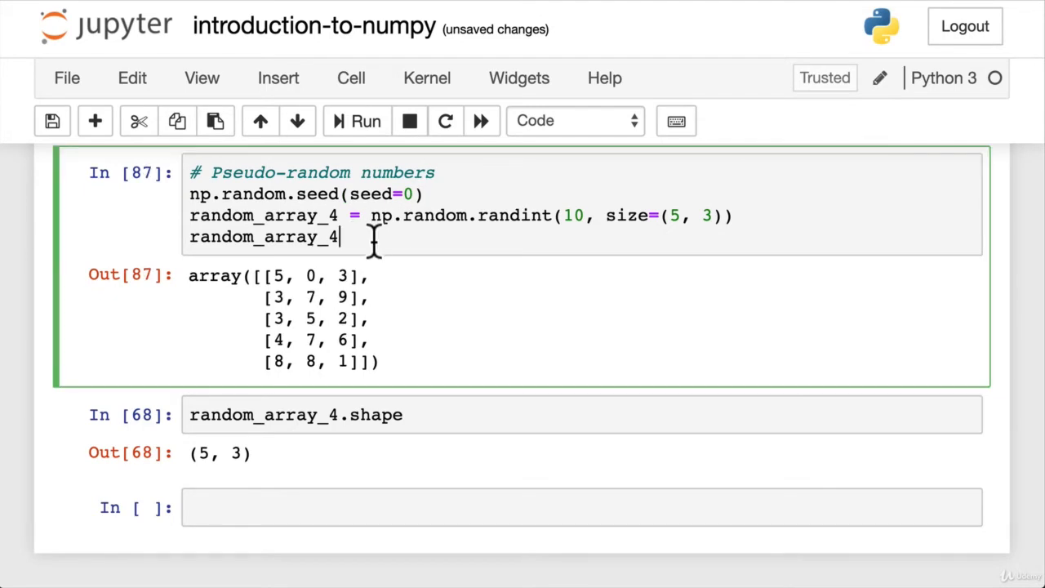
{"action": "mouse_move", "coordinate": [359, 275]}
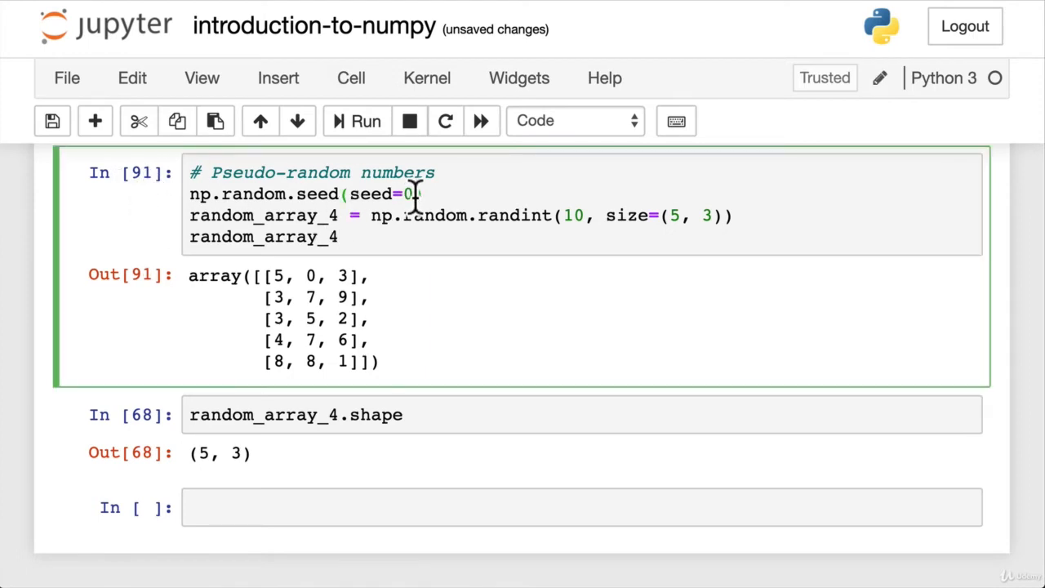
{"action": "type", "text": "42"}
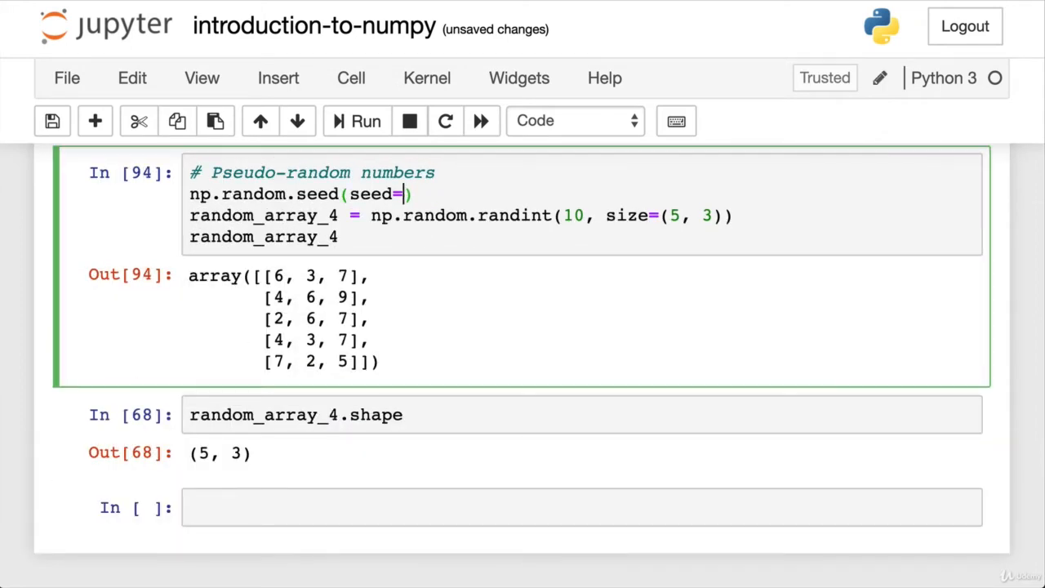
{"action": "type", "text": "99999"}
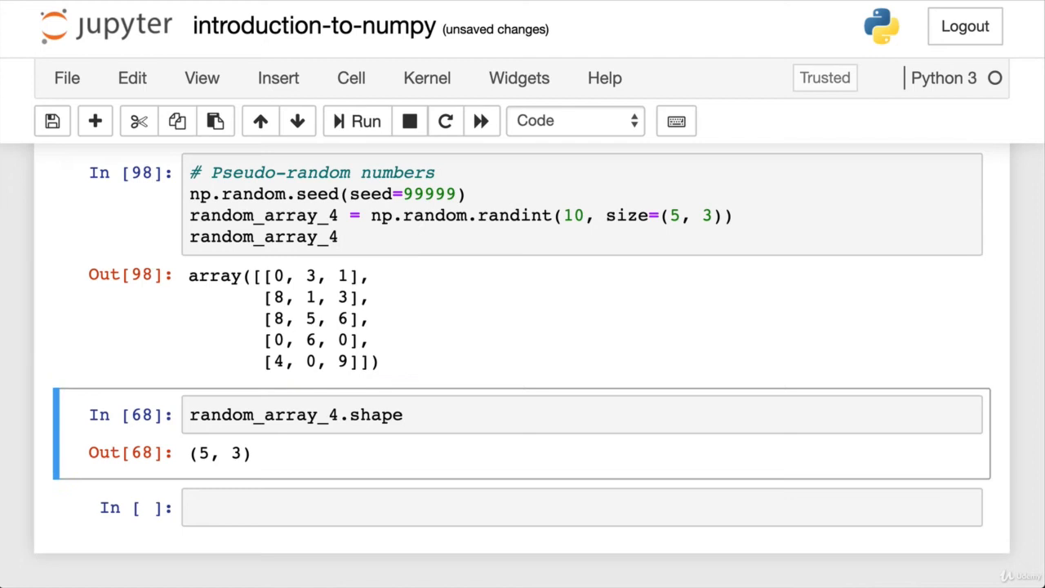
Create random_array_5 = np.random.random((5, 3)) in a new cell and display it.
{"action": "scroll", "scroll_direction": "down", "scroll_amount": 3}
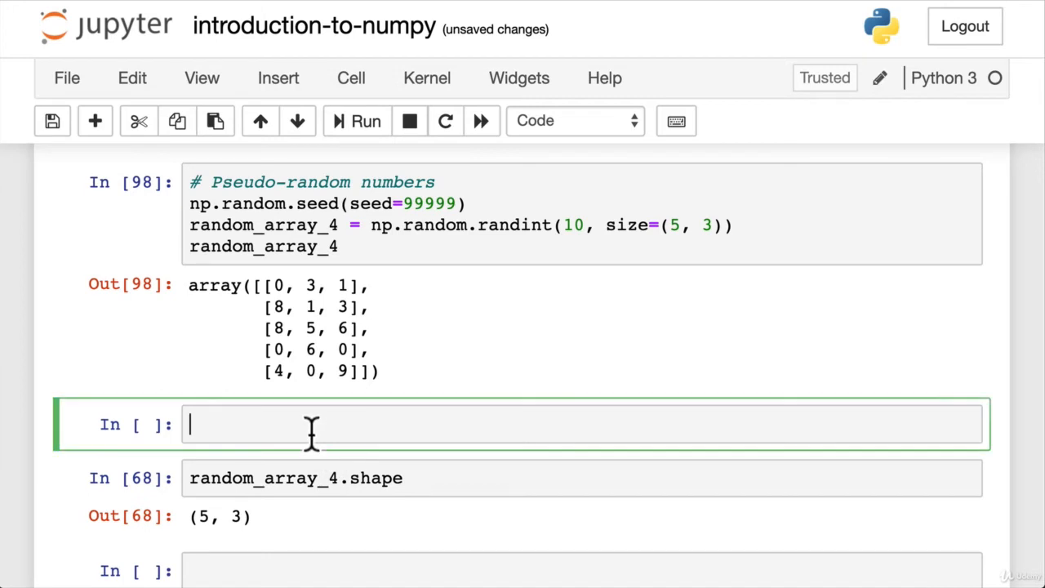
{"action": "type", "text": "random_array_5 = np.r"}
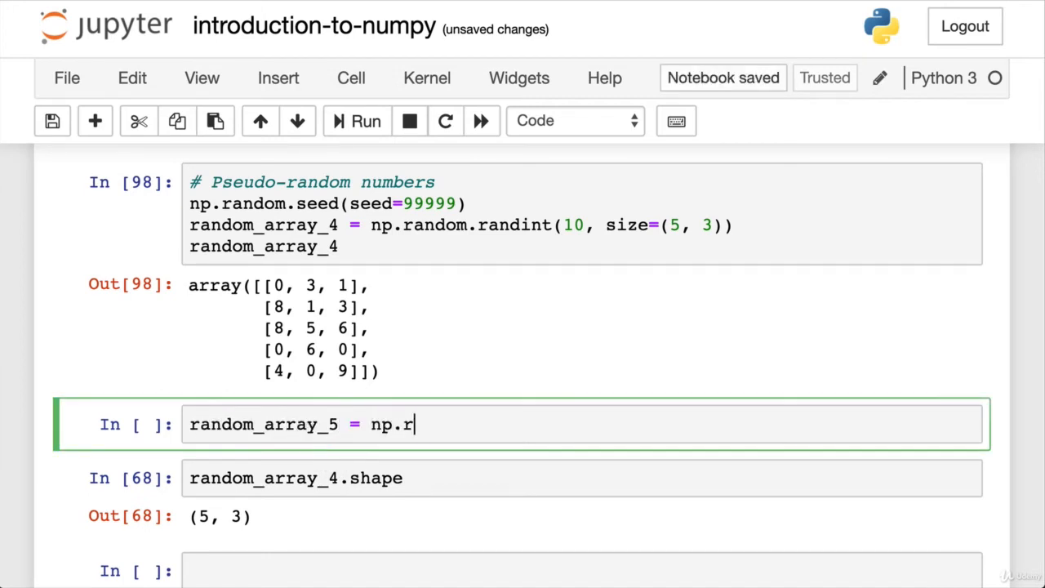
{"action": "type", "text": "andom.random("}
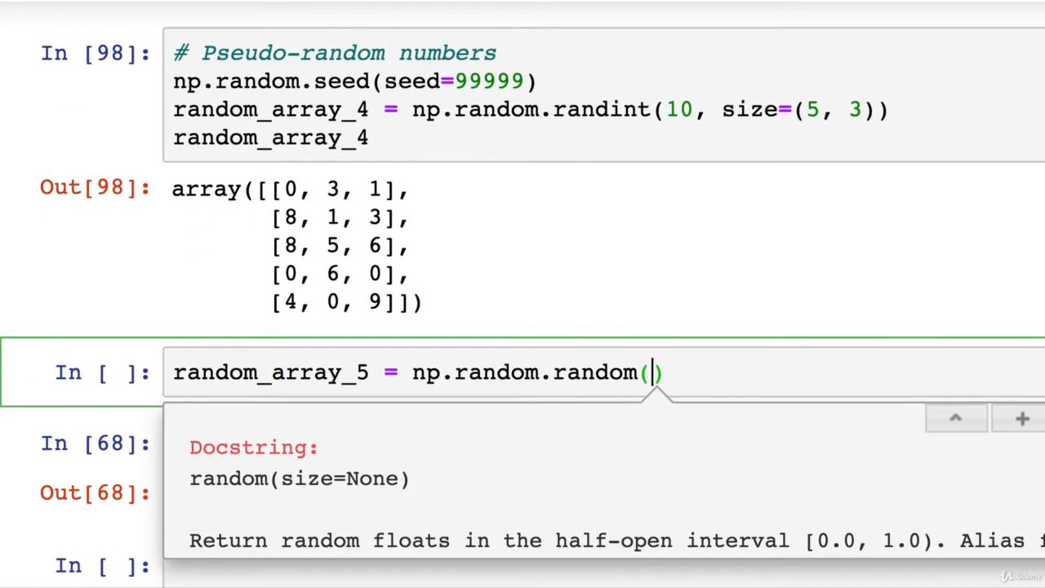
{"action": "type", "text": "(5, 3"}
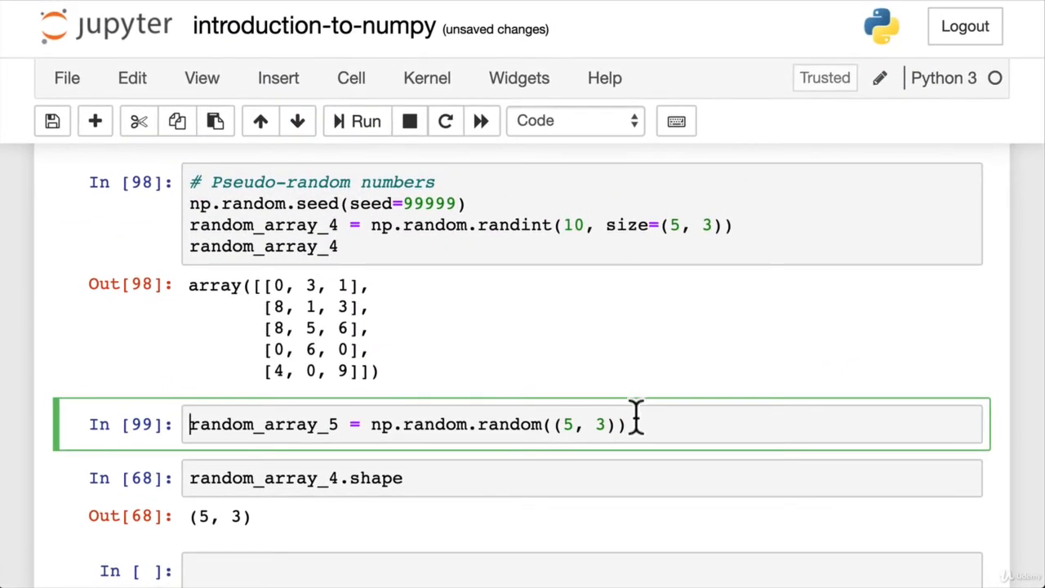
{"action": "type", "text": "random_array_5"}
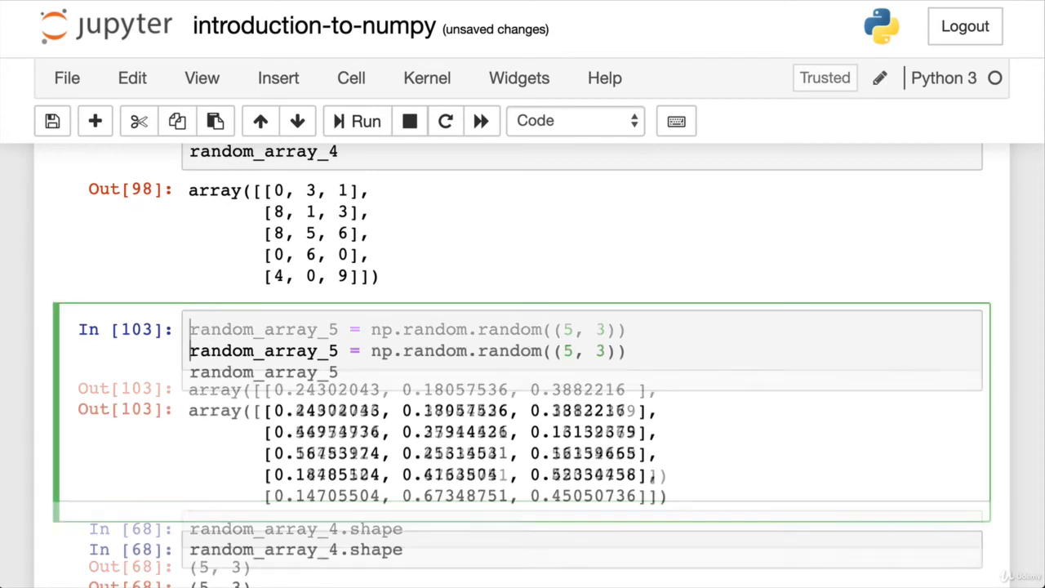
Prepend np.random.seed(7) to the random_array_5 cell and run it for reproducible floats.
{"action": "type", "text": "np.ran"}
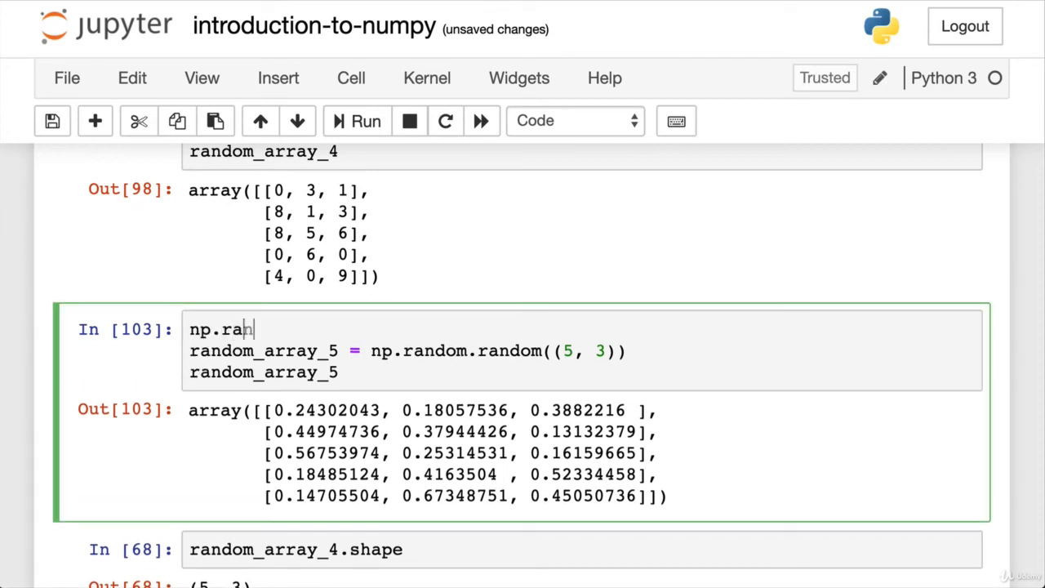
{"action": "type", "text": "dom.seed()"}
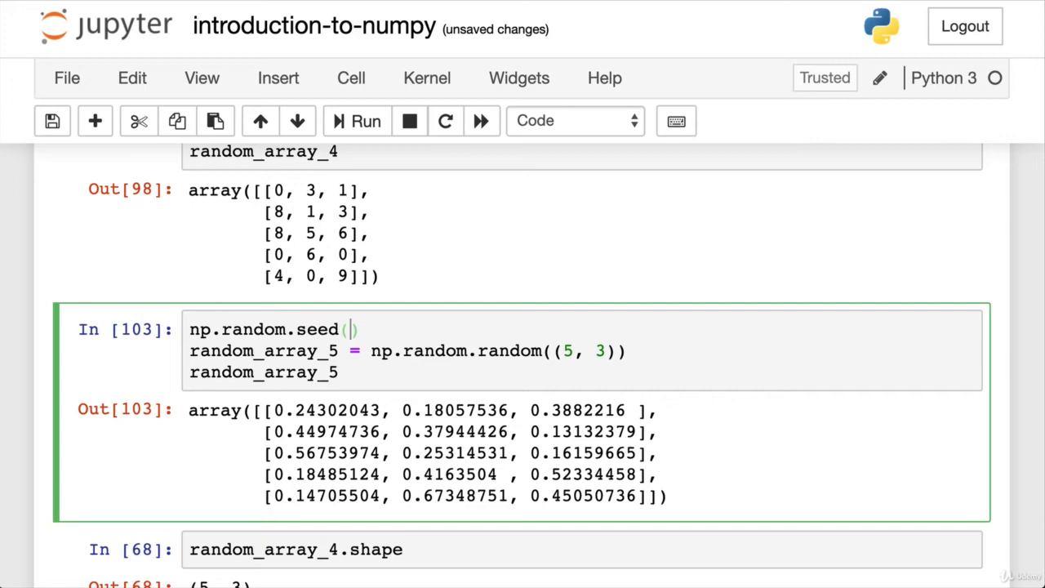
{"action": "type", "text": "7"}
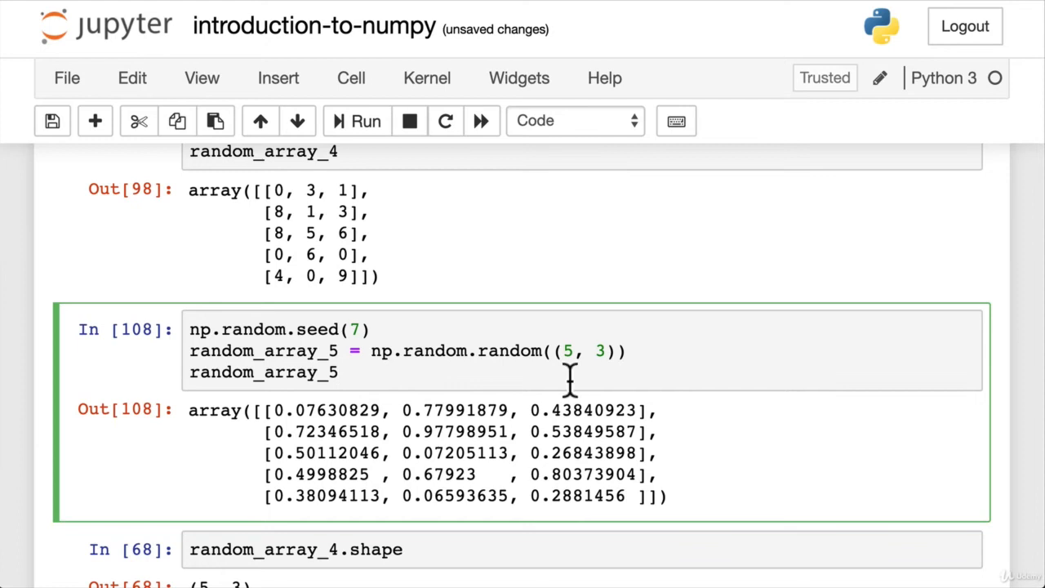
{"action": "mouse_move", "coordinate": [359, 329]}
{"action": "type", "text": "random_a"}
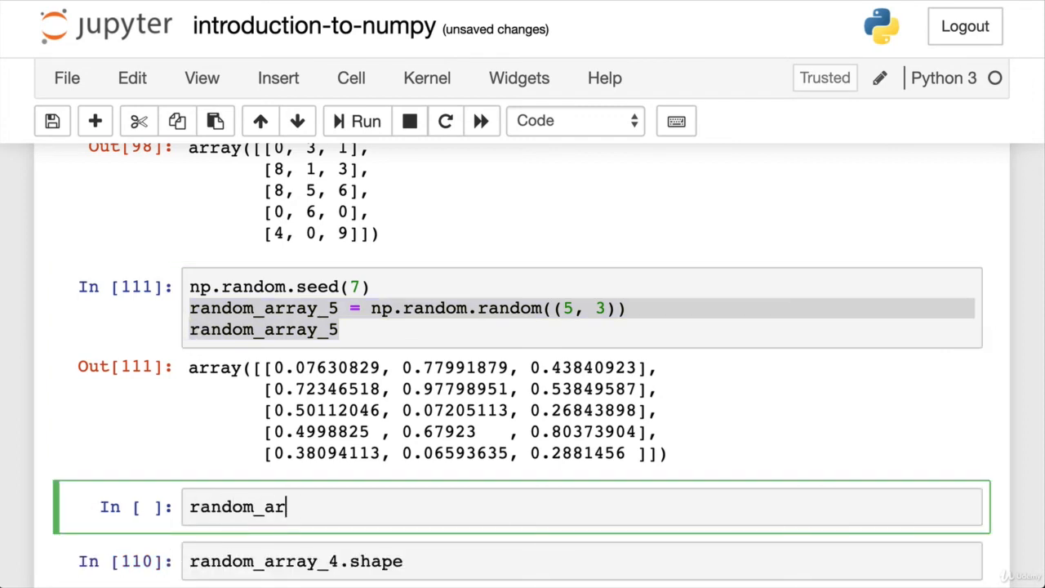
Regenerate random_array_5 = np.random.random((5, 3)) unseeded in a new cell and display it.
{"action": "type", "text": "ray_5 ="}
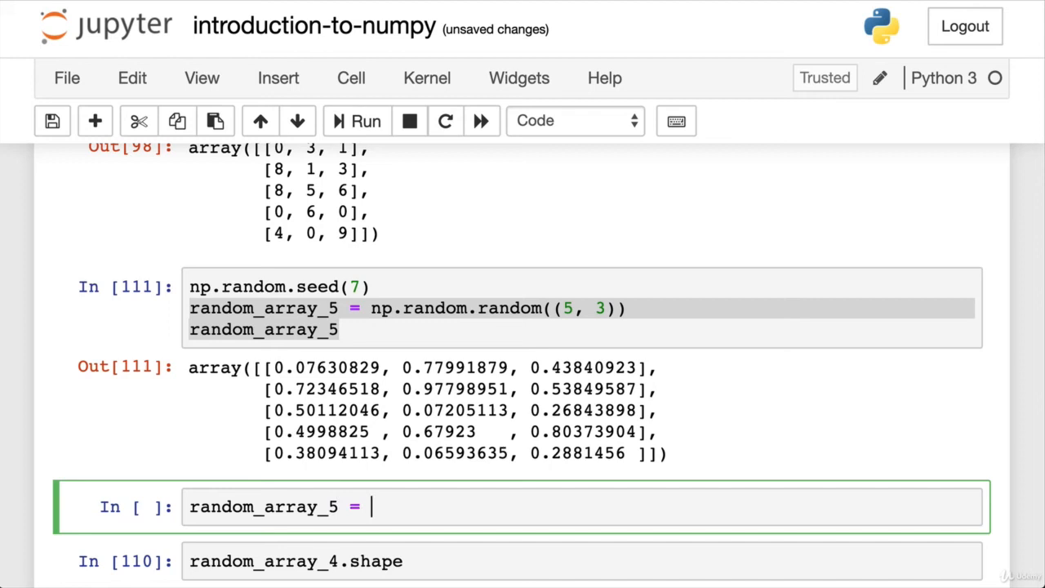
{"action": "type", "text": "np.random.rand"}
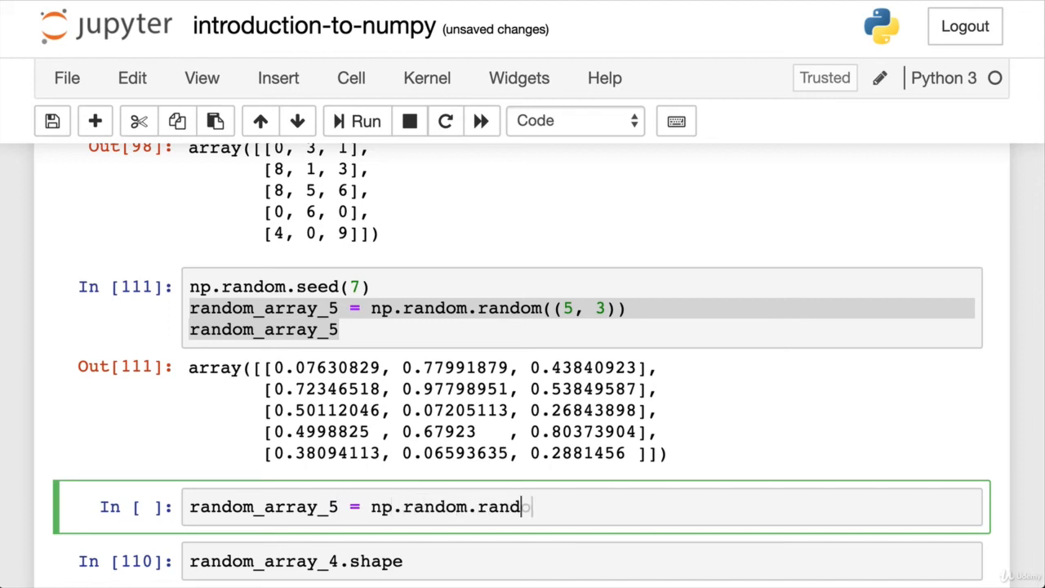
{"action": "type", "text": "((,3"}
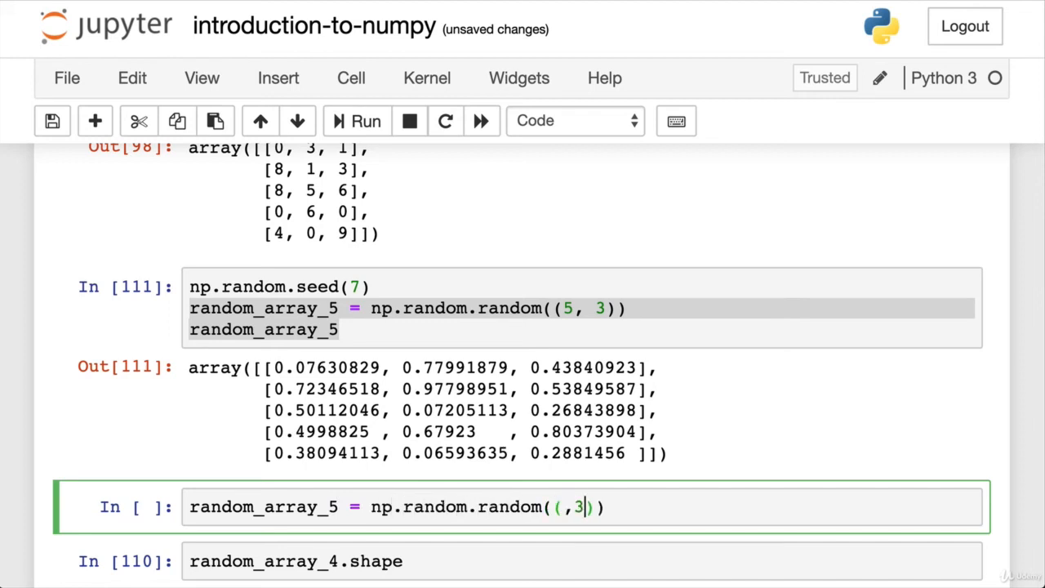
{"action": "type", "text": "5"}
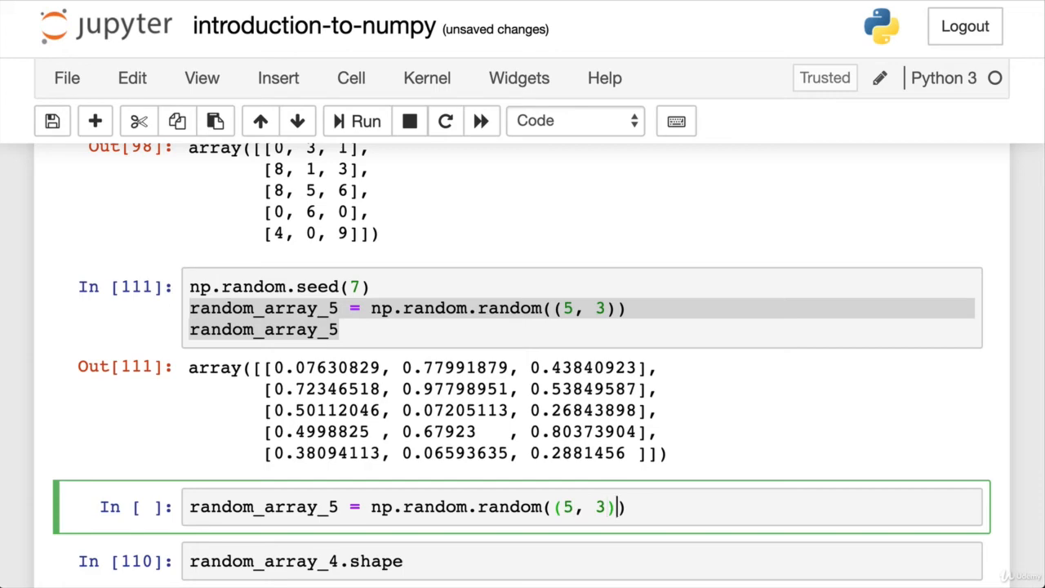
{"action": "type", "text": "random_array_5"}
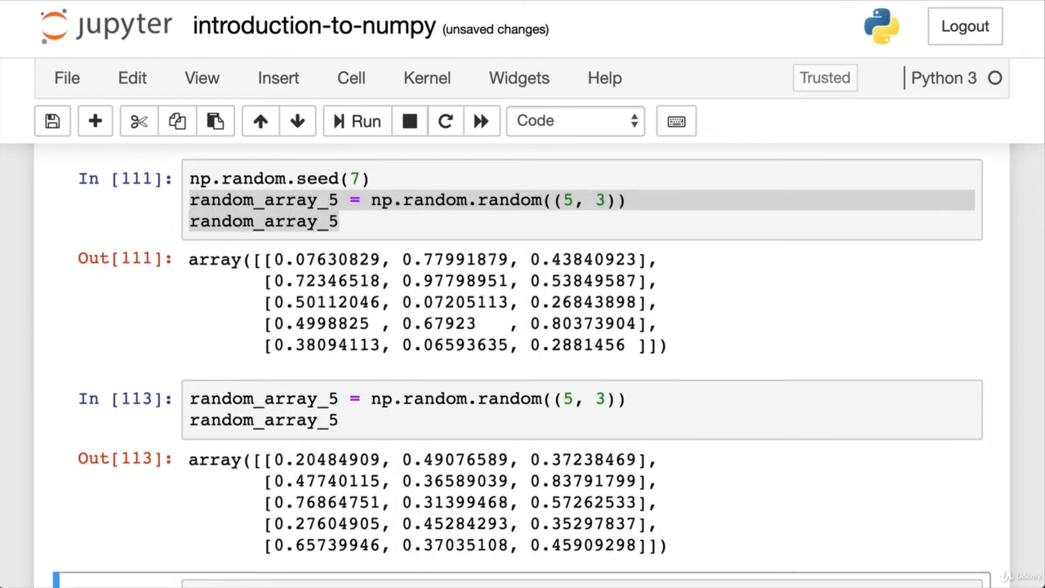
{"action": "left_click", "coordinate": [343, 222]}
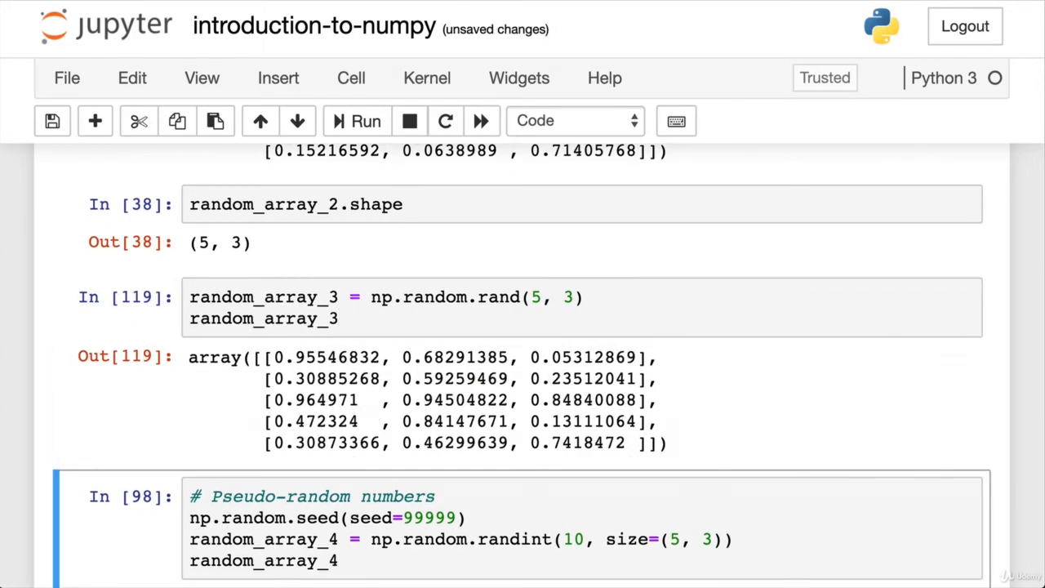
Rerun the unseeded random_array_3 cell to get a fresh 5x3 array of floats.
{"action": "left_click", "coordinate": [356, 121]}
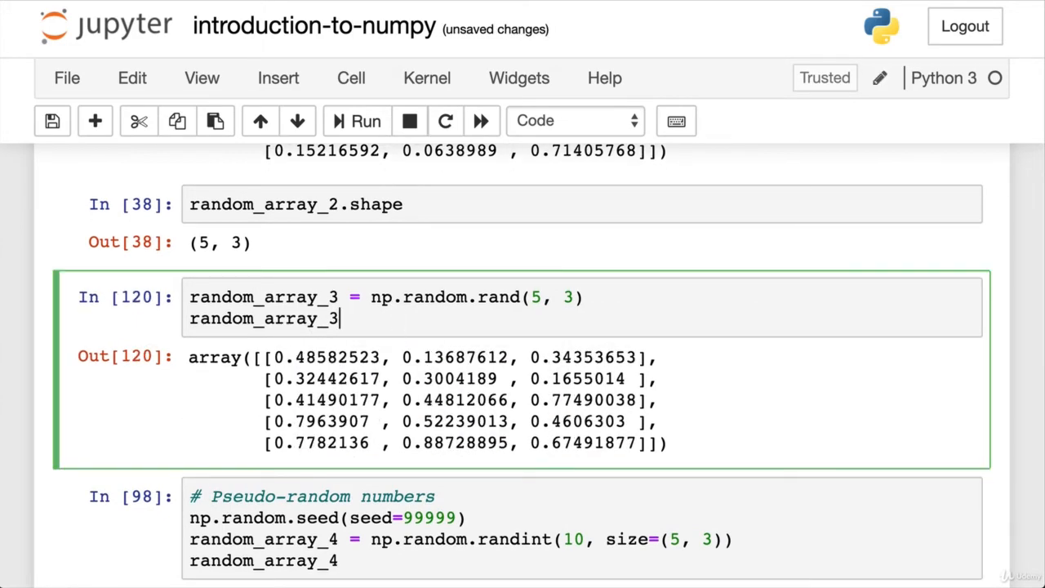
{"action": "left_click", "coordinate": [365, 121]}
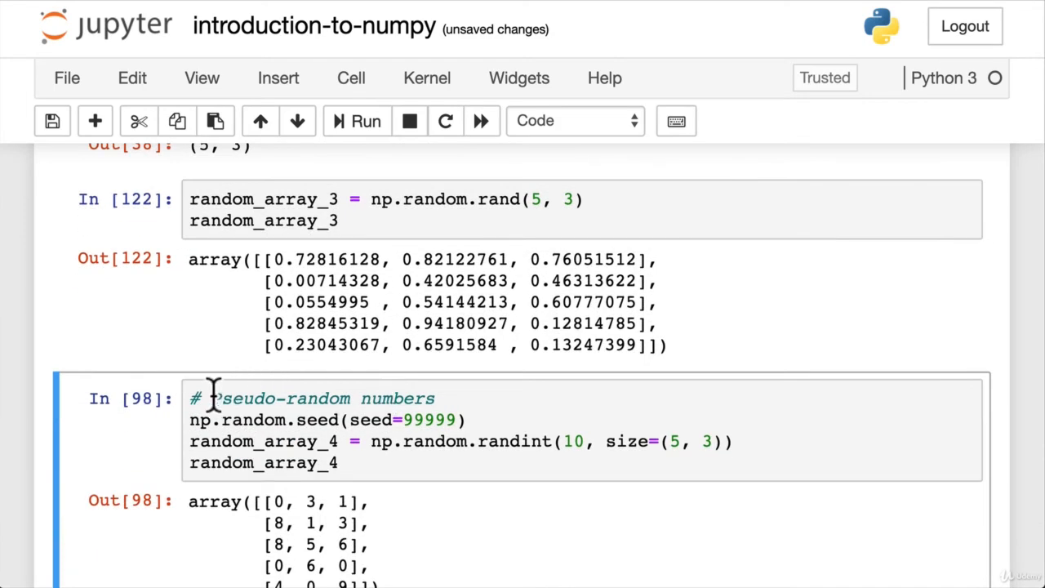
{"action": "left_click", "coordinate": [367, 220]}
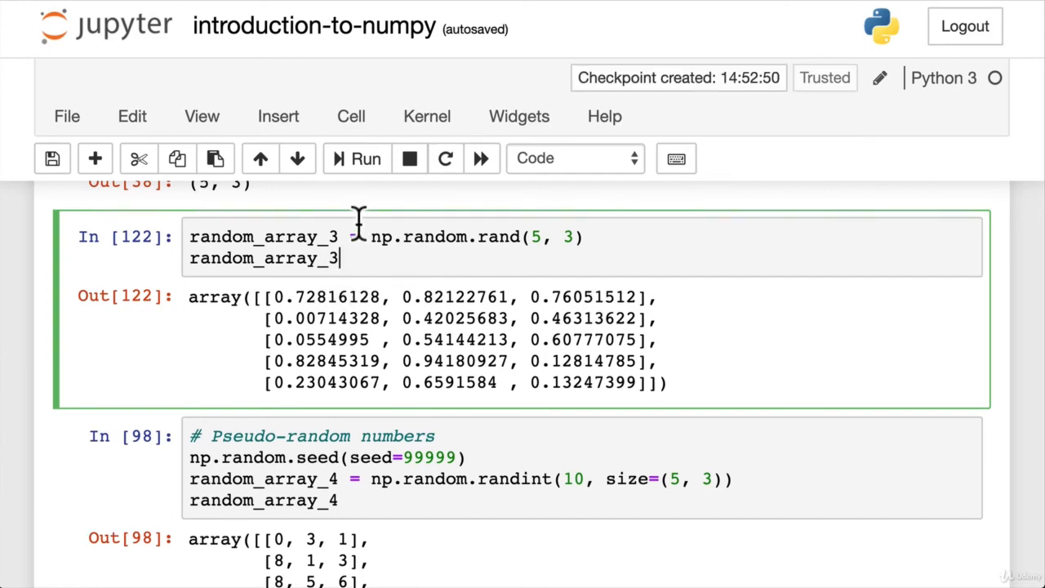
{"action": "scroll", "scroll_direction": "down", "scroll_amount": 3}
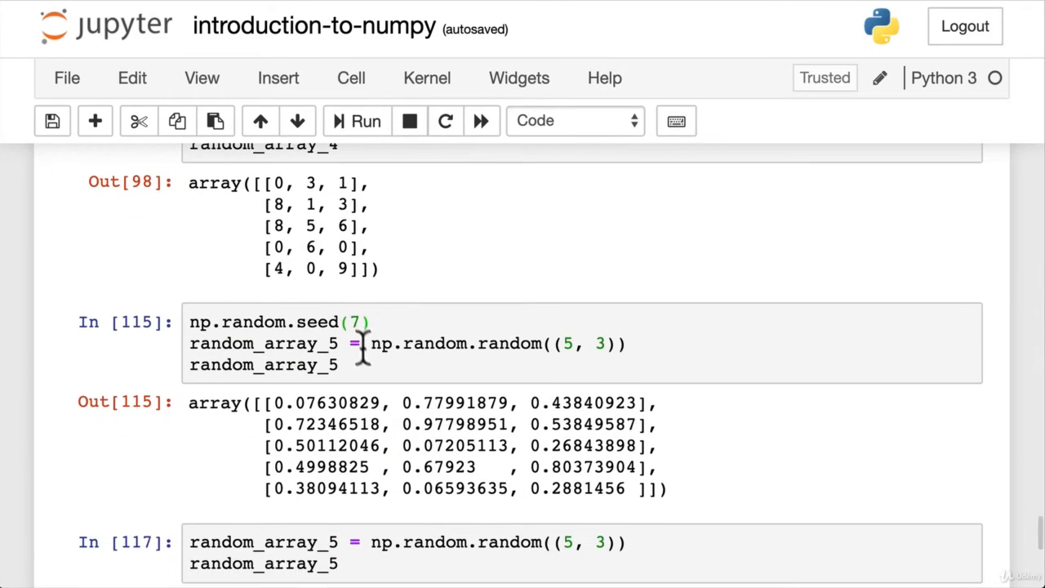
{"action": "left_click", "coordinate": [351, 408]}
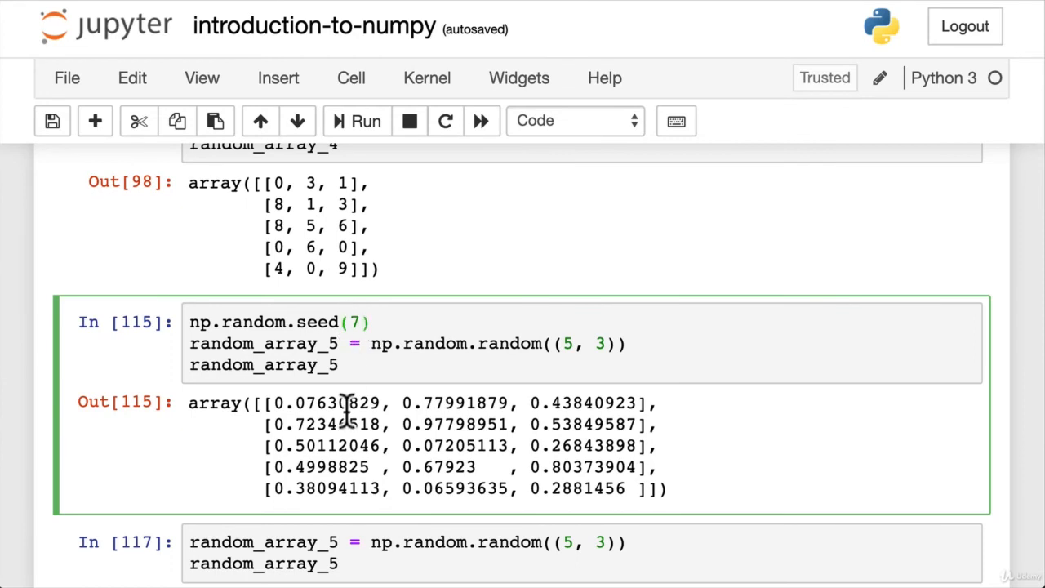
{"action": "scroll", "scroll_direction": "down", "scroll_amount": 3}
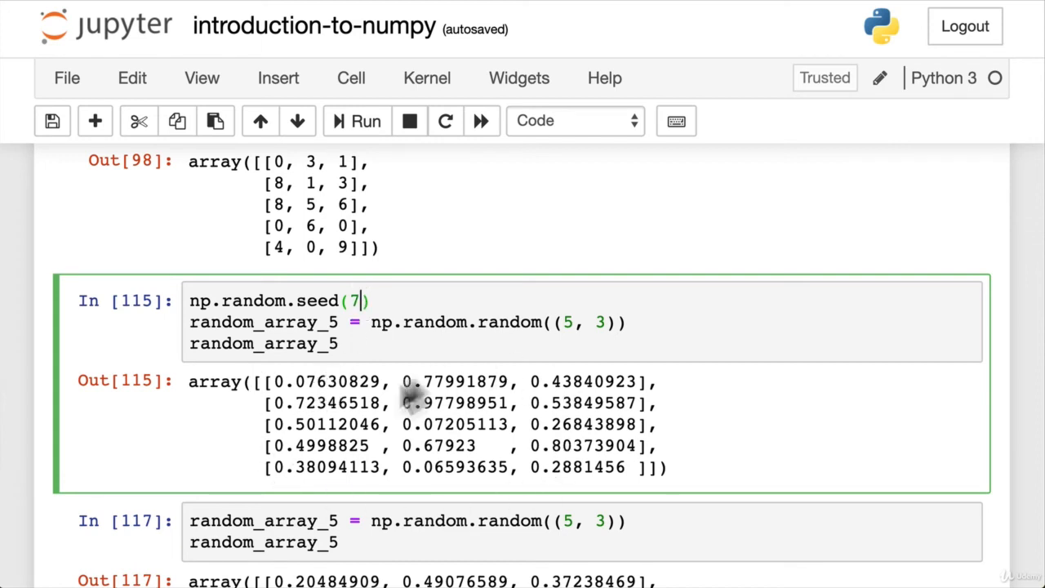
{"action": "mouse_move", "coordinate": [535, 465]}
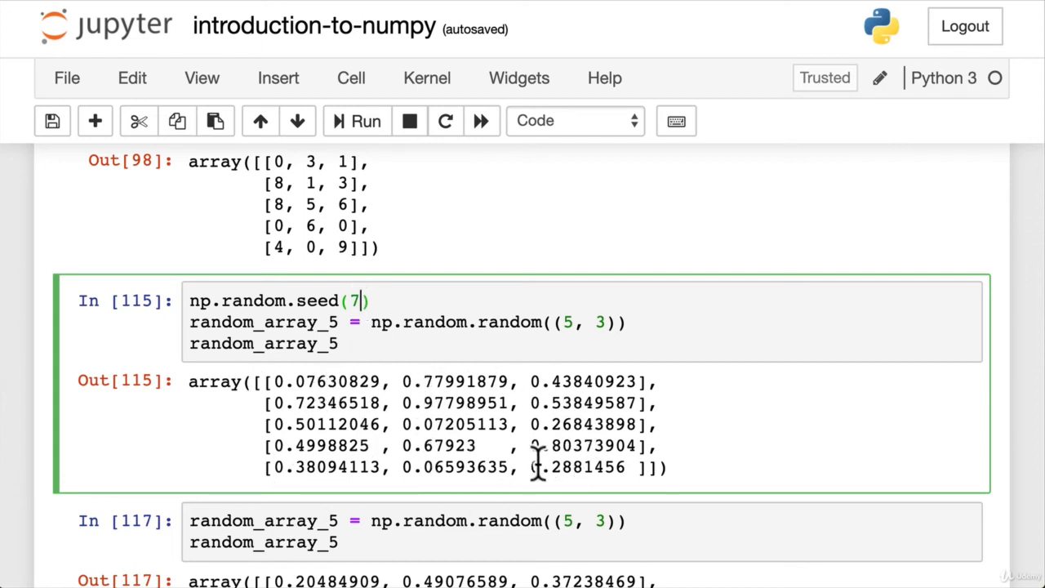
{"action": "mouse_move", "coordinate": [531, 453]}
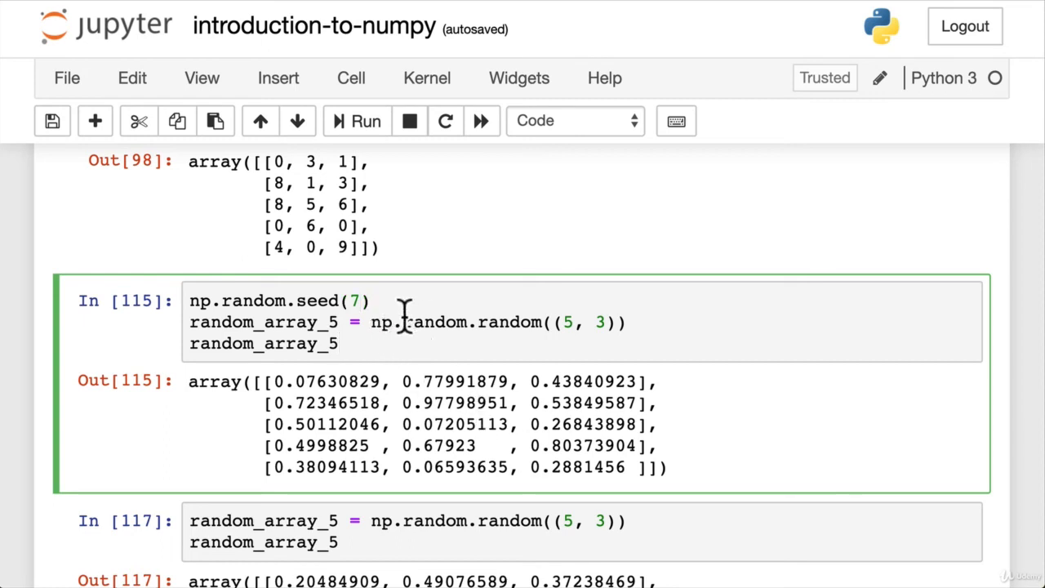
{"action": "left_click", "coordinate": [391, 300]}
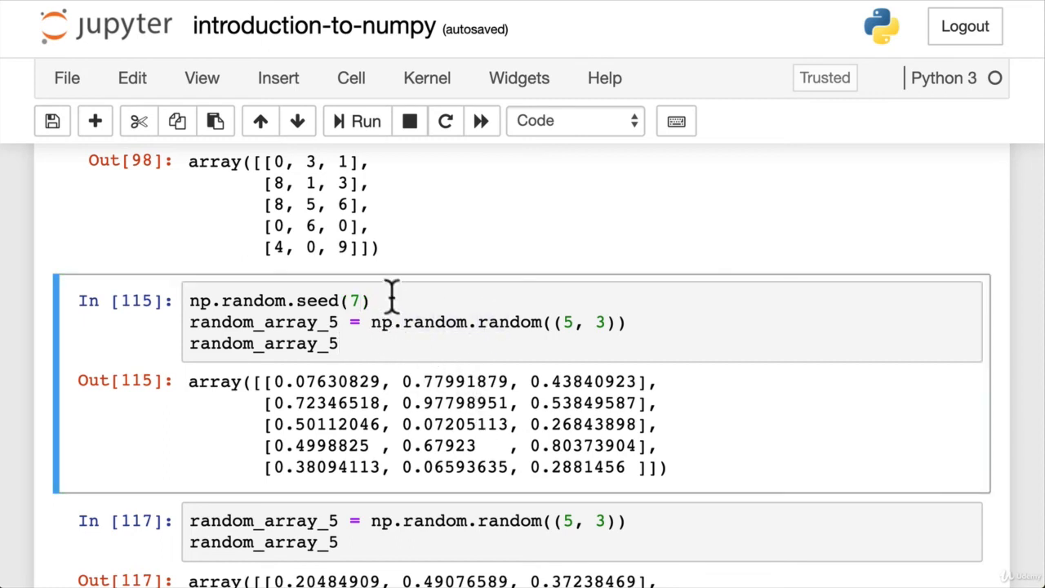
{"action": "left_click", "coordinate": [356, 342]}
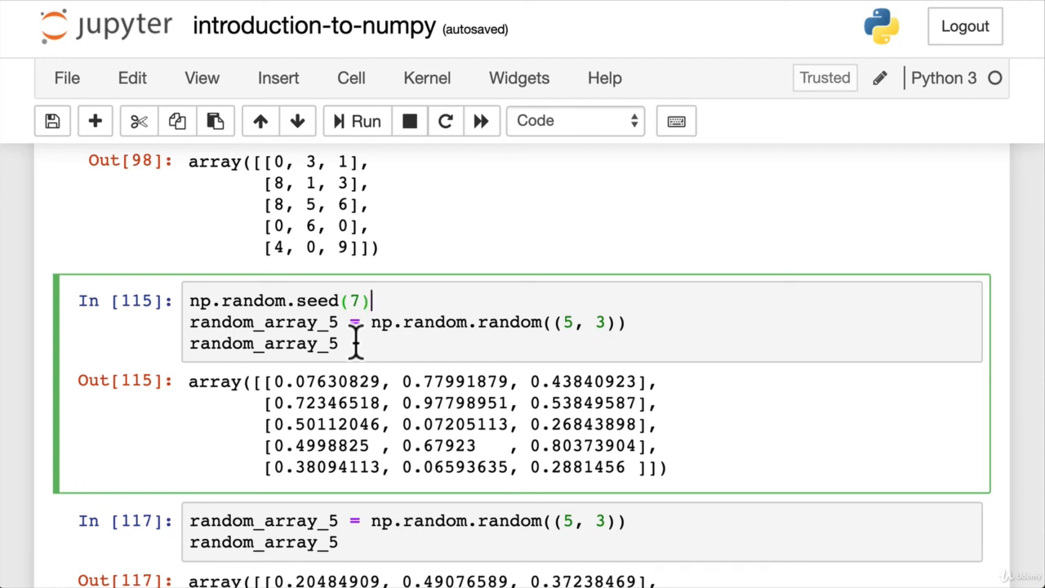
{"action": "triple_click", "coordinate": [278, 300]}
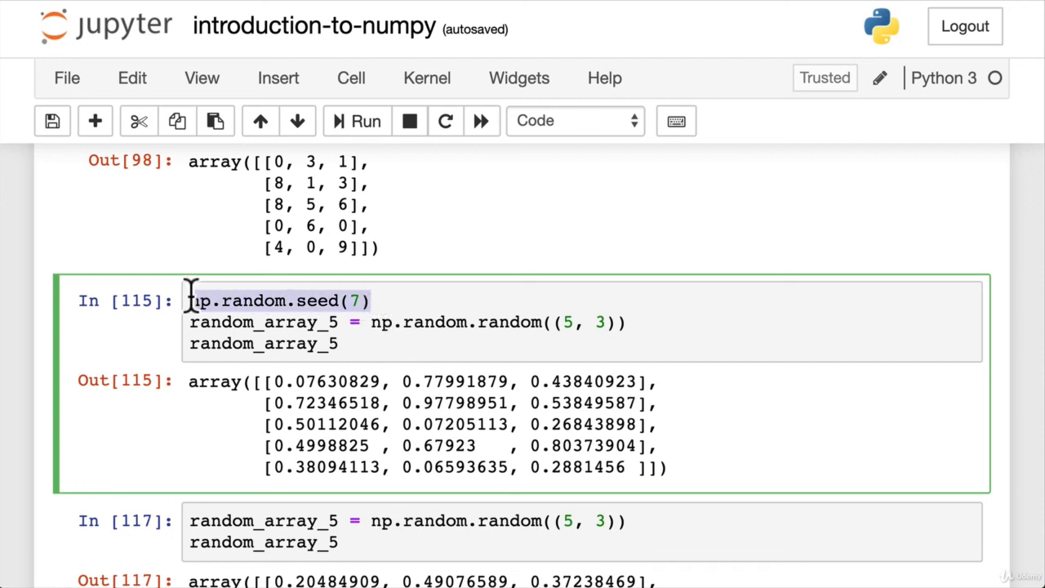
{"action": "left_click_drag", "start_coordinate": [190, 300], "coordinate": [379, 301]}
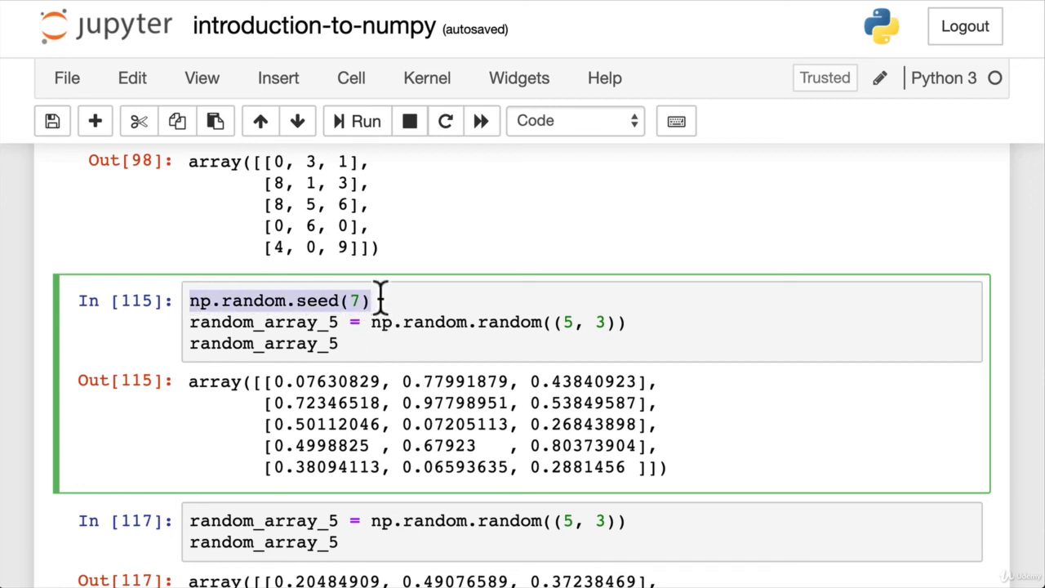
{"action": "scroll", "scroll_direction": "down", "scroll_amount": 3}
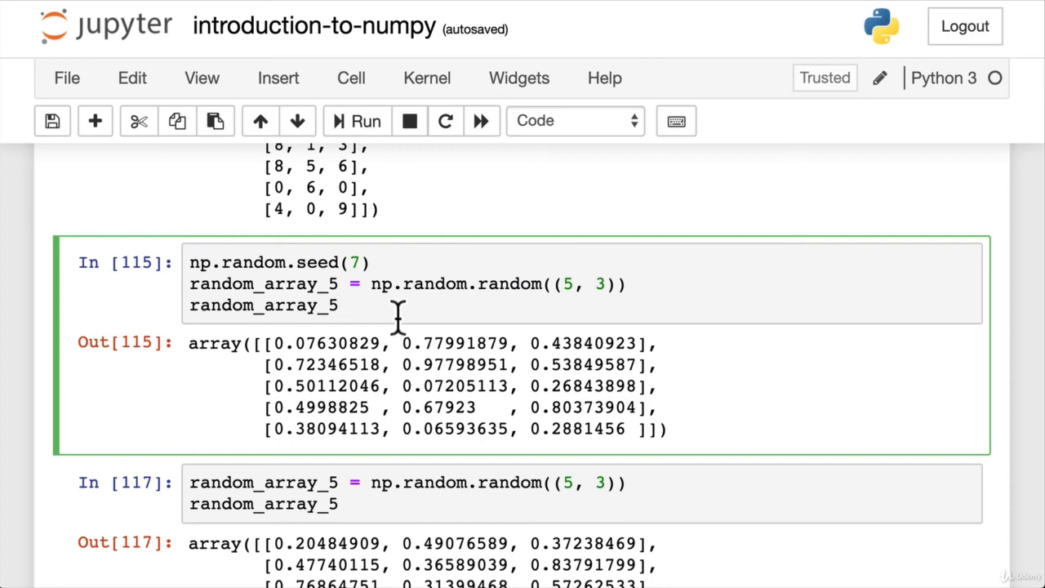
{"action": "scroll", "scroll_direction": "down", "scroll_amount": 3}
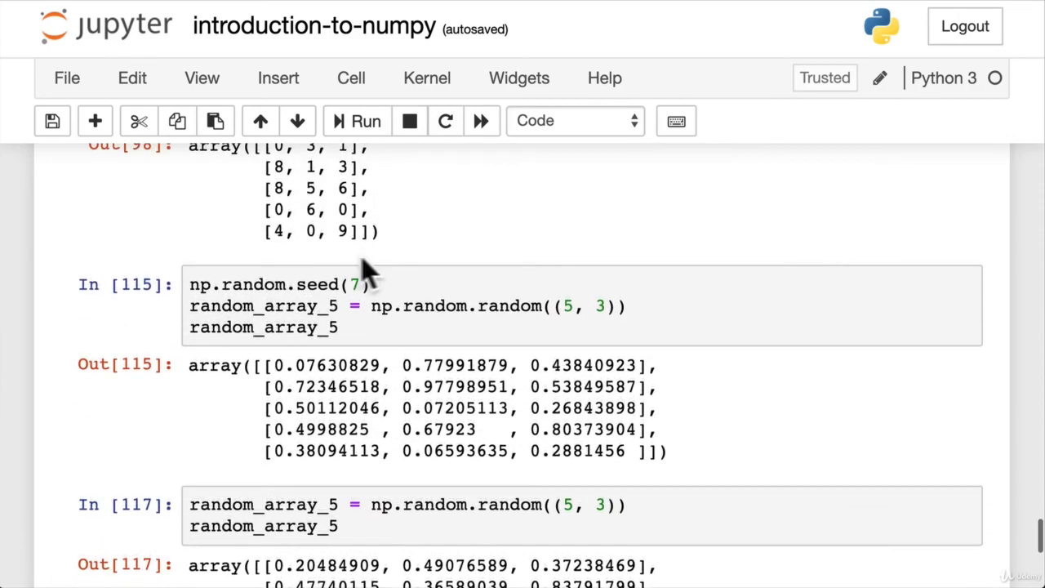
{"action": "scroll", "scroll_direction": "down", "scroll_amount": 3}
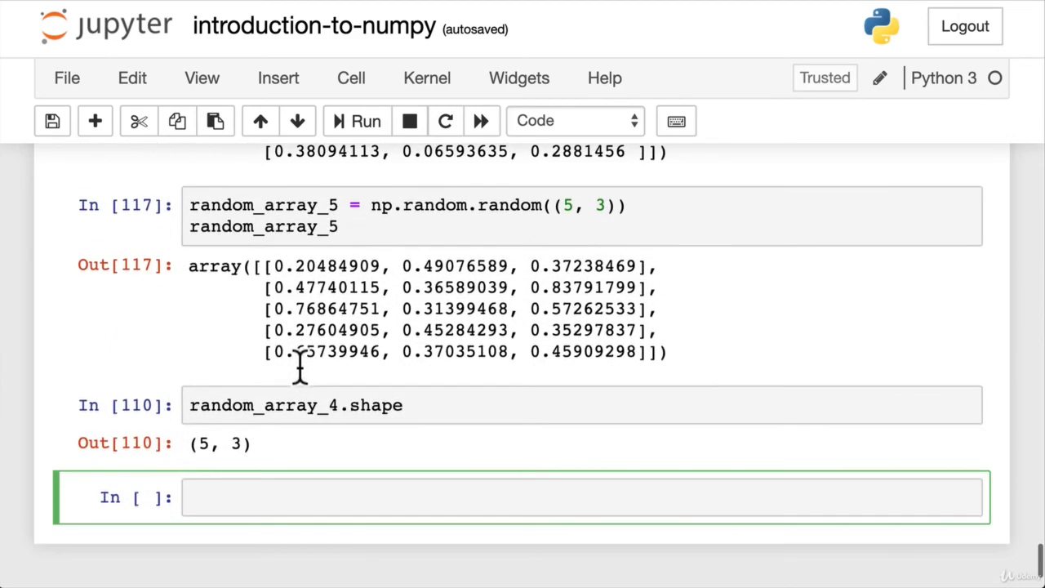